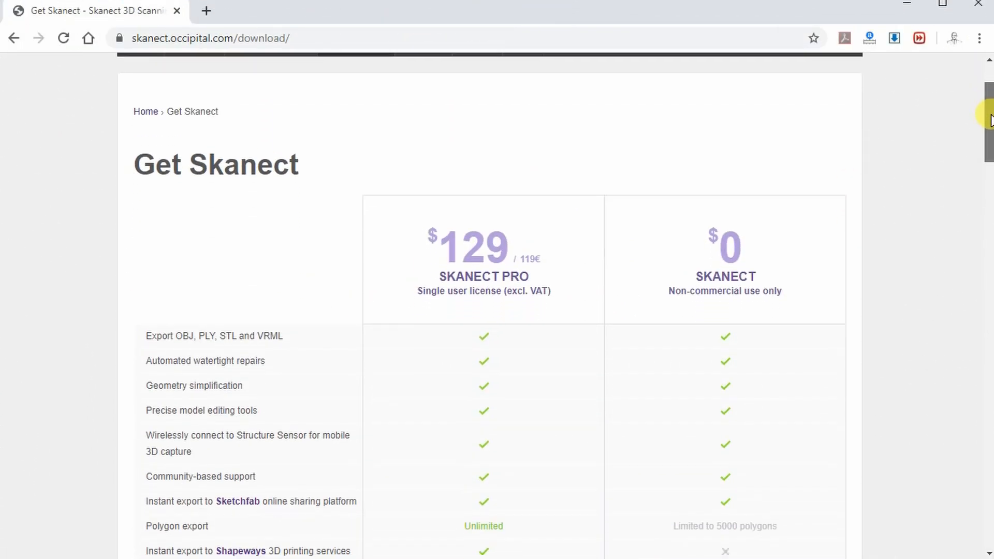
- Send the recorded bust scan through Reconstruct and on into the Process stage
{"action": "scroll", "scroll_direction": "down", "scroll_amount": 3}
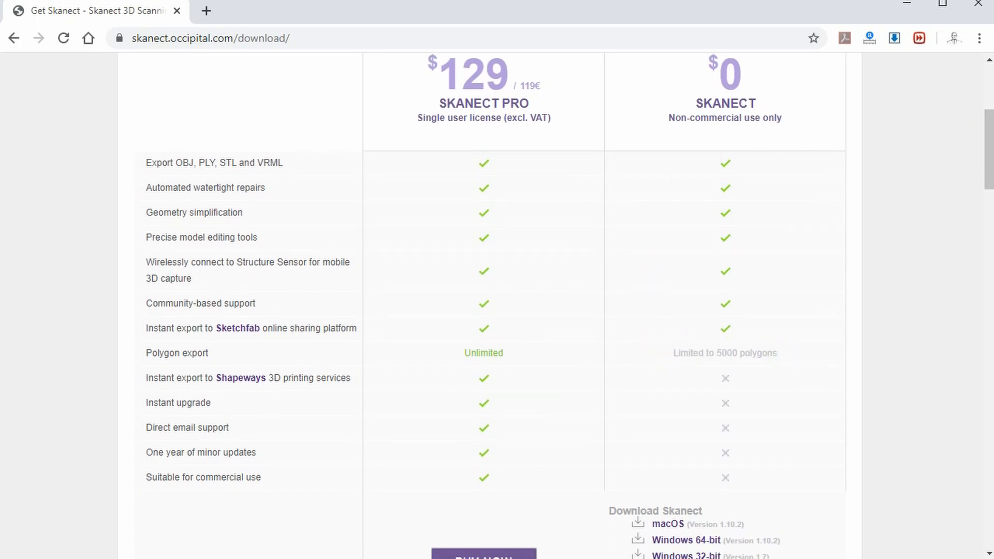
{"action": "scroll", "scroll_direction": "down", "scroll_amount": 3}
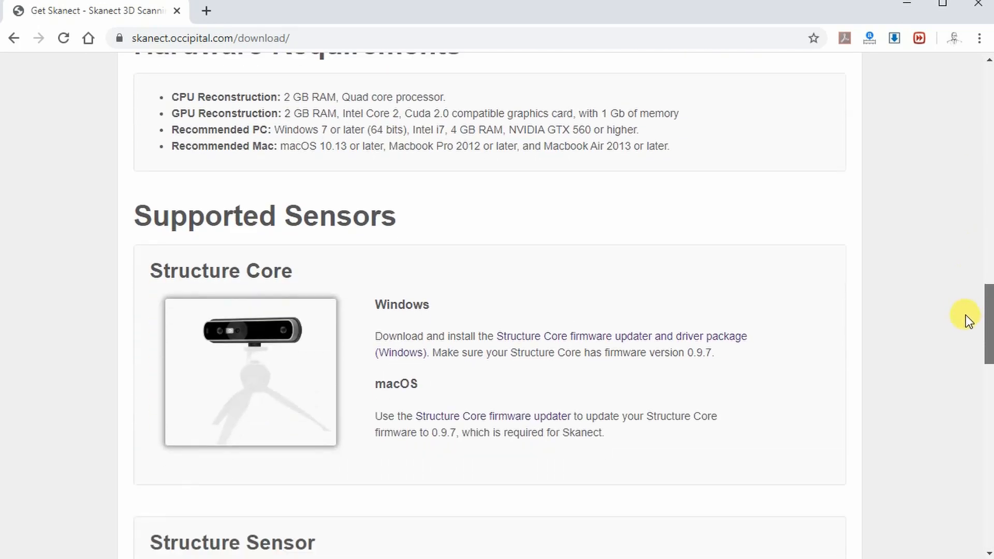
{"action": "scroll", "scroll_direction": "up", "scroll_amount": 3}
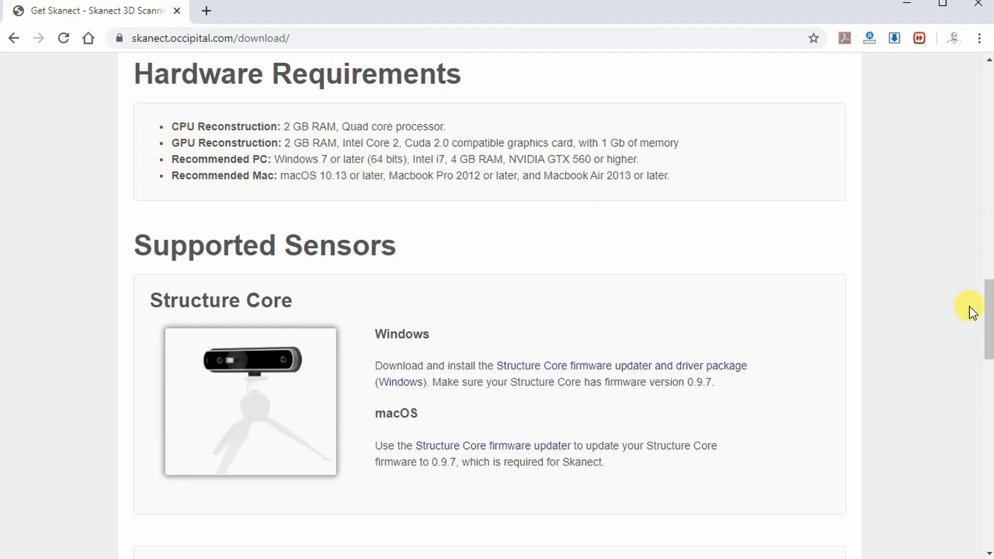
{"action": "scroll", "scroll_direction": "down", "scroll_amount": 3}
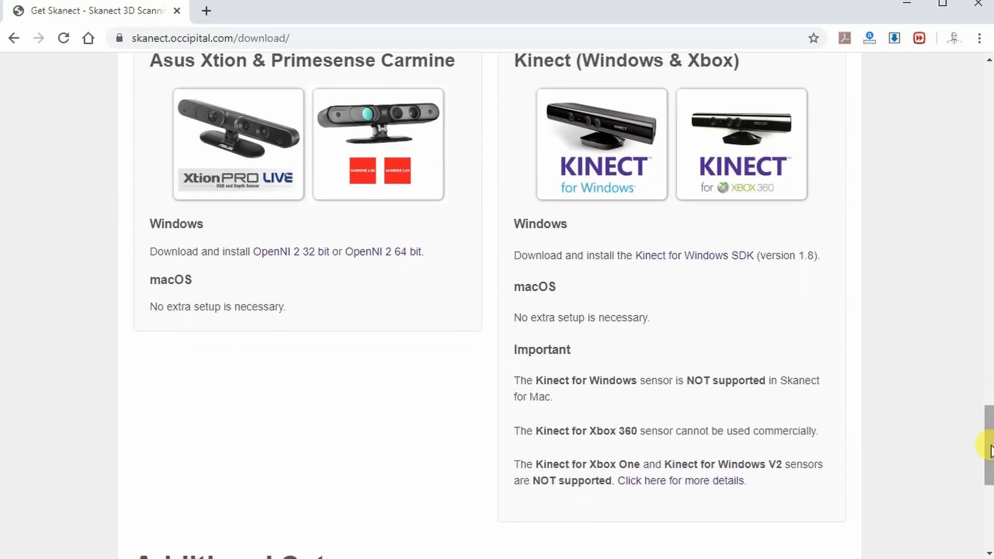
{"action": "mouse_move", "coordinate": [583, 247]}
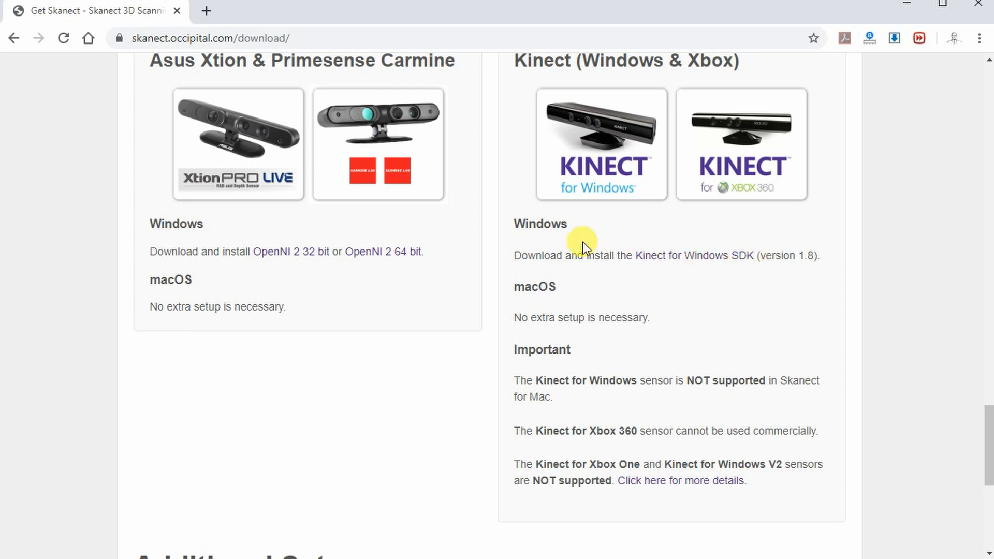
{"action": "scroll", "scroll_direction": "down", "scroll_amount": 3}
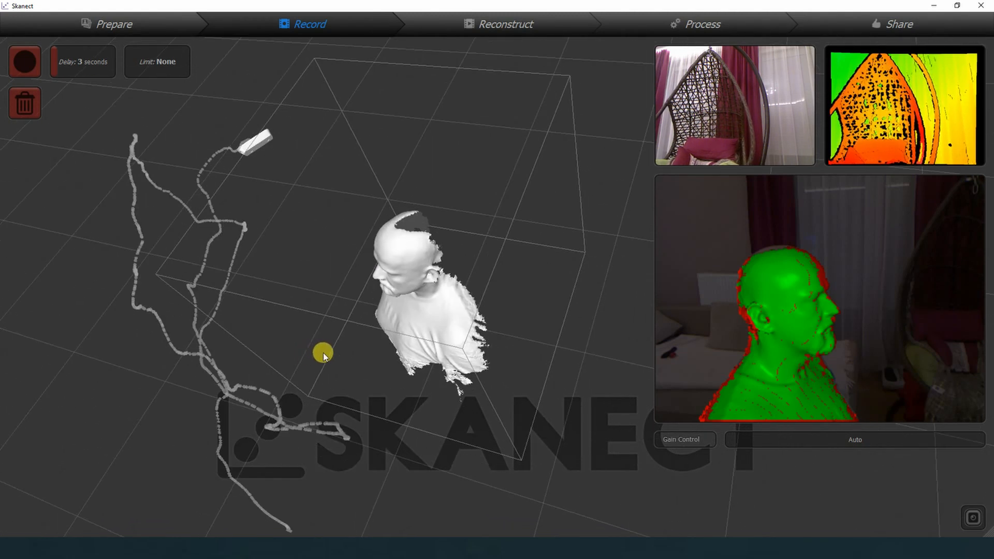
{"action": "mouse_move", "coordinate": [393, 315]}
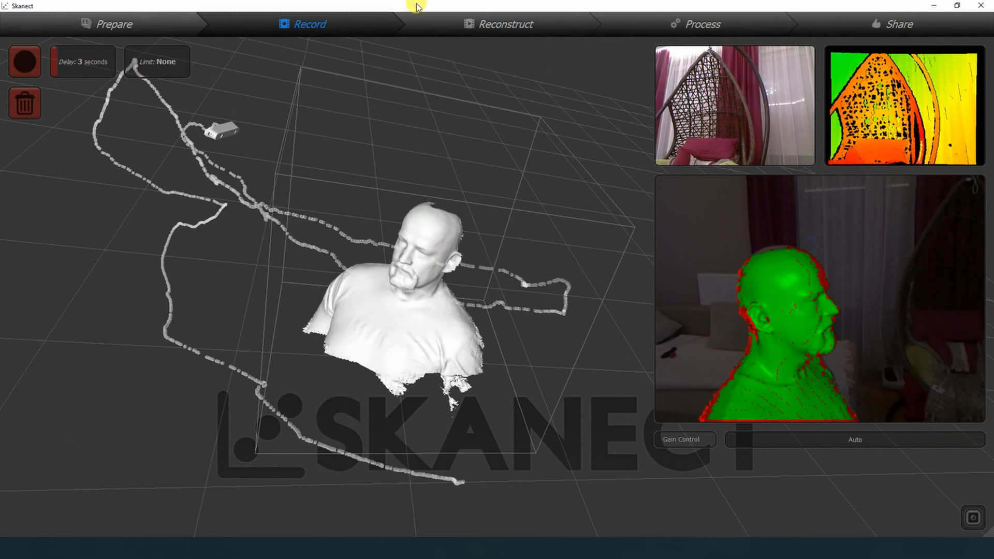
{"action": "left_click", "coordinate": [507, 23]}
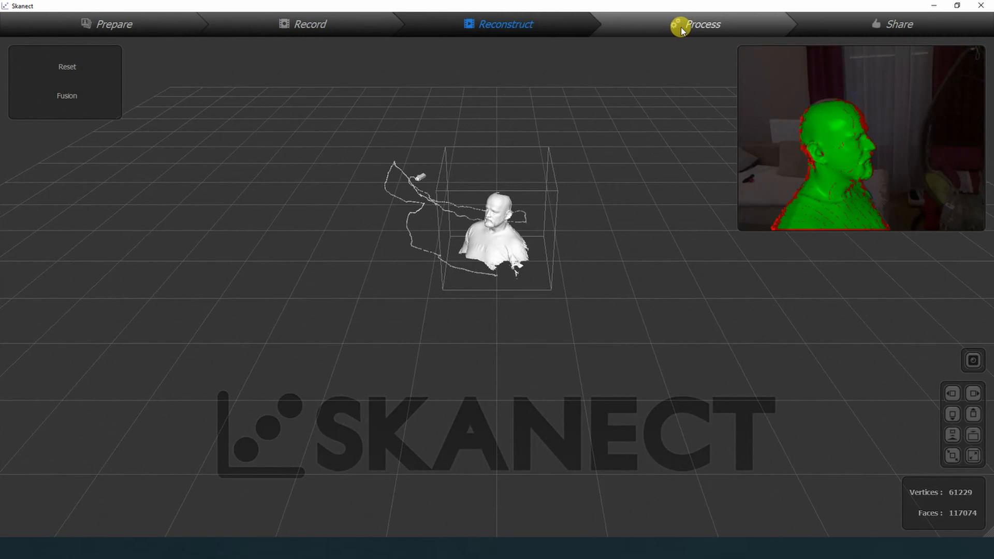
{"action": "left_click", "coordinate": [702, 23]}
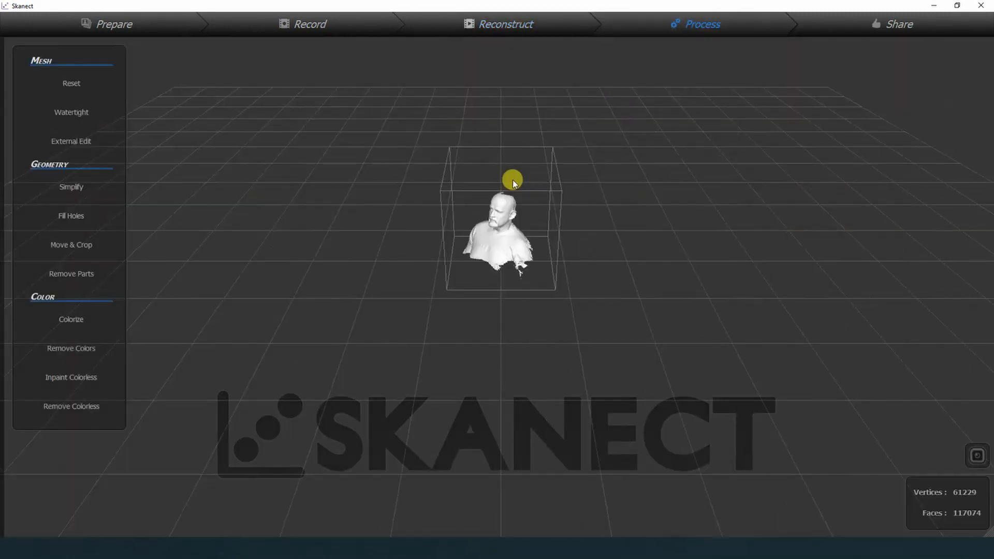
- Crop the bust to ground twice with Move & Crop, keeping only the front of the face
{"action": "left_click", "coordinate": [71, 245]}
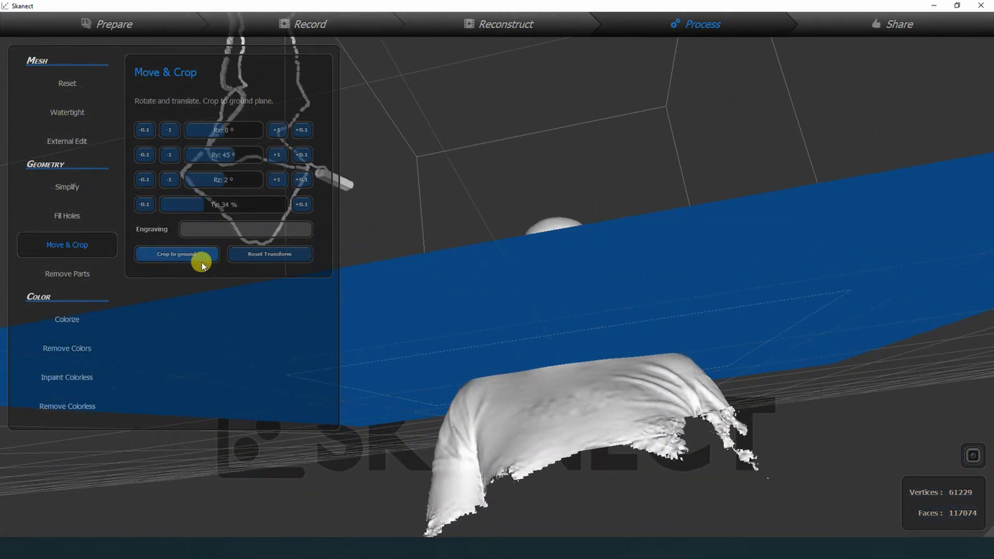
{"action": "left_click", "coordinate": [176, 254]}
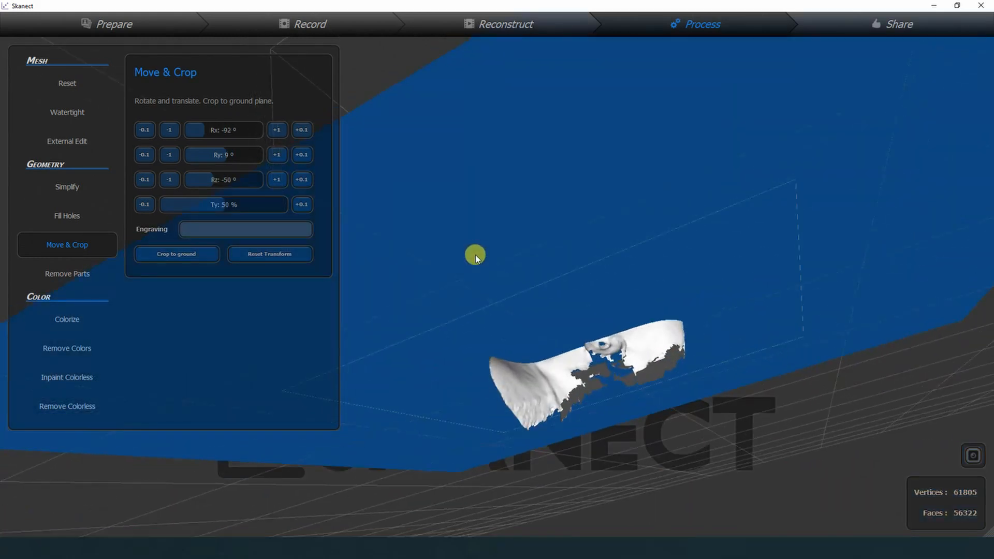
{"action": "left_click", "coordinate": [177, 254]}
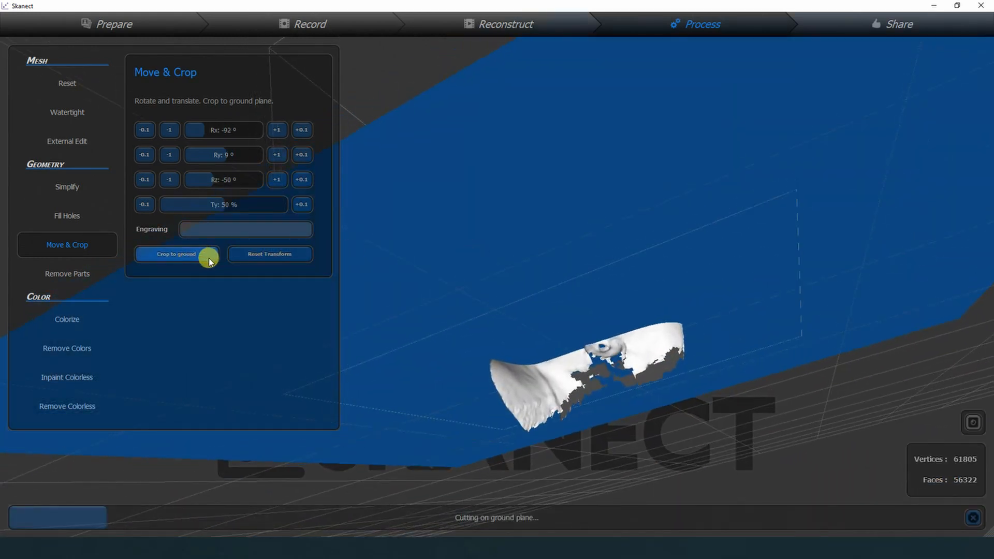
{"action": "left_click", "coordinate": [177, 255]}
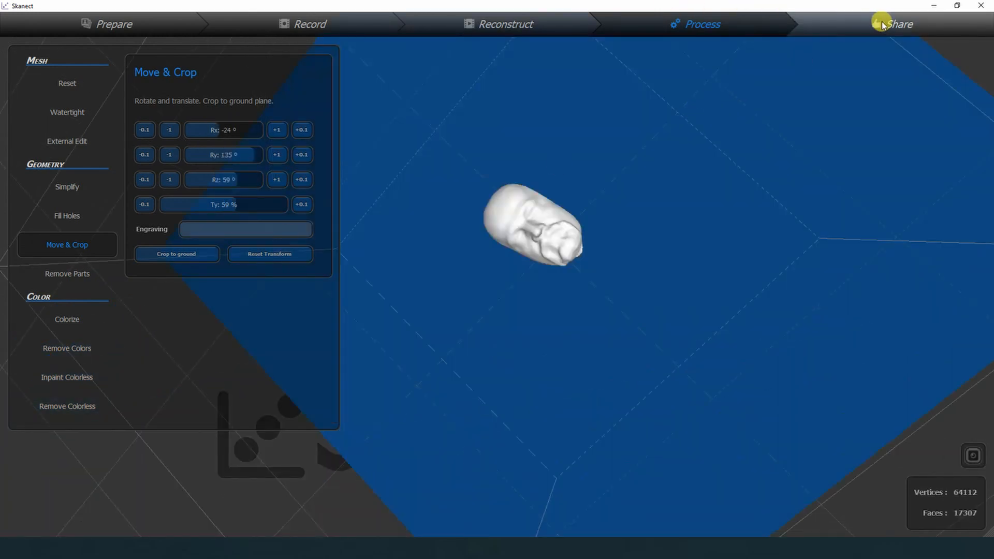
- Export the cropped face as an STL preview in millimetres from Share > Export Model
{"action": "left_click", "coordinate": [898, 24]}
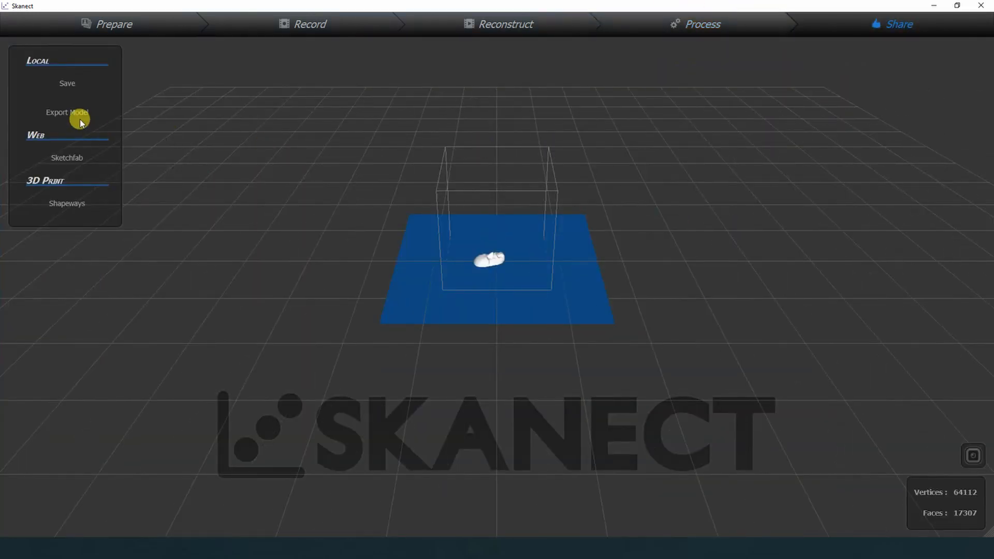
{"action": "left_click", "coordinate": [67, 112]}
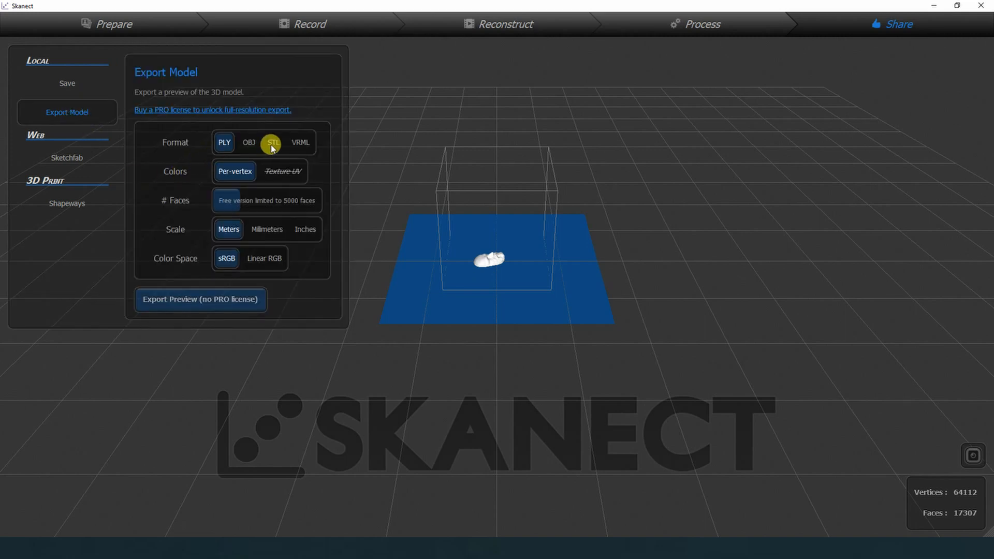
{"action": "left_click", "coordinate": [267, 230]}
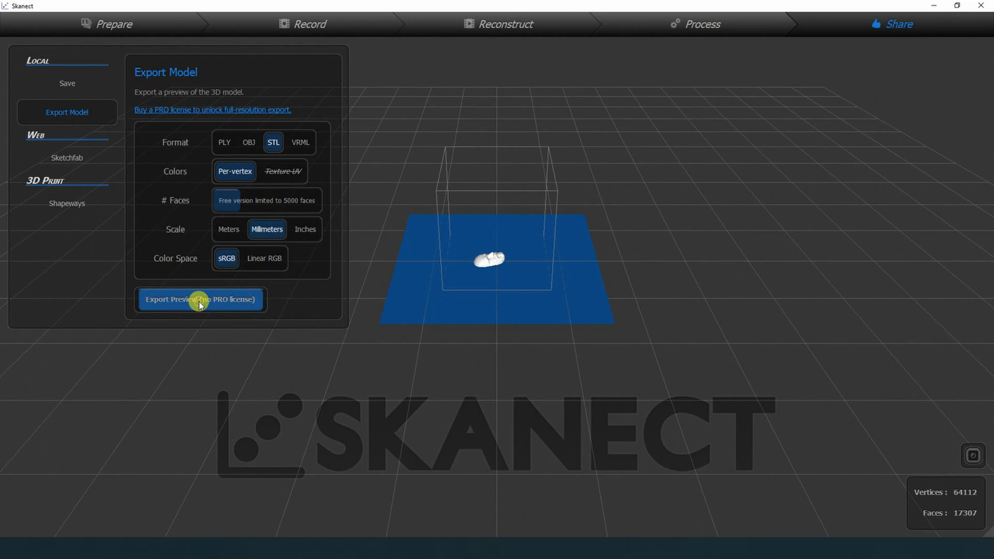
{"action": "left_click", "coordinate": [200, 299]}
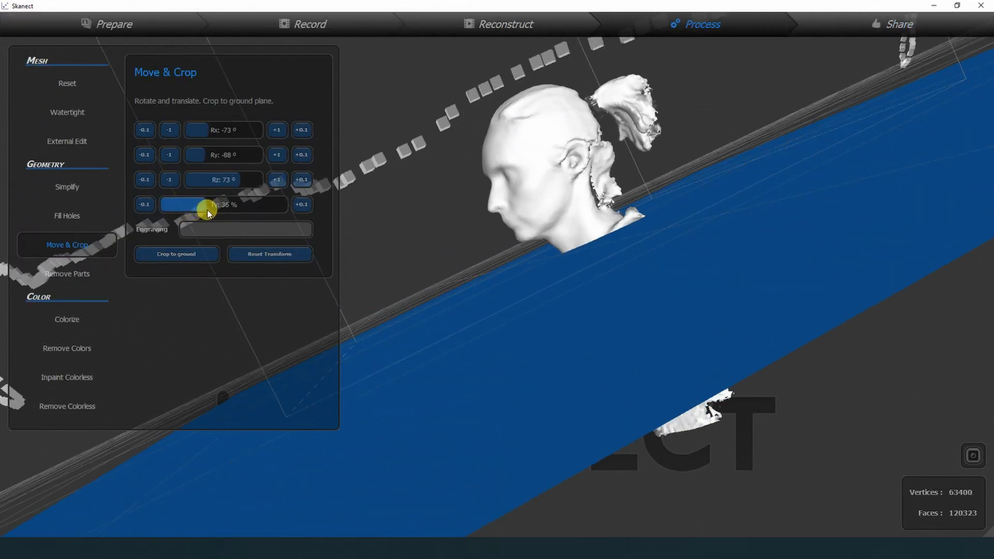
- Crop the woman's head scan to ground twice, leaving only her face, and go to Share
{"action": "left_click", "coordinate": [176, 254]}
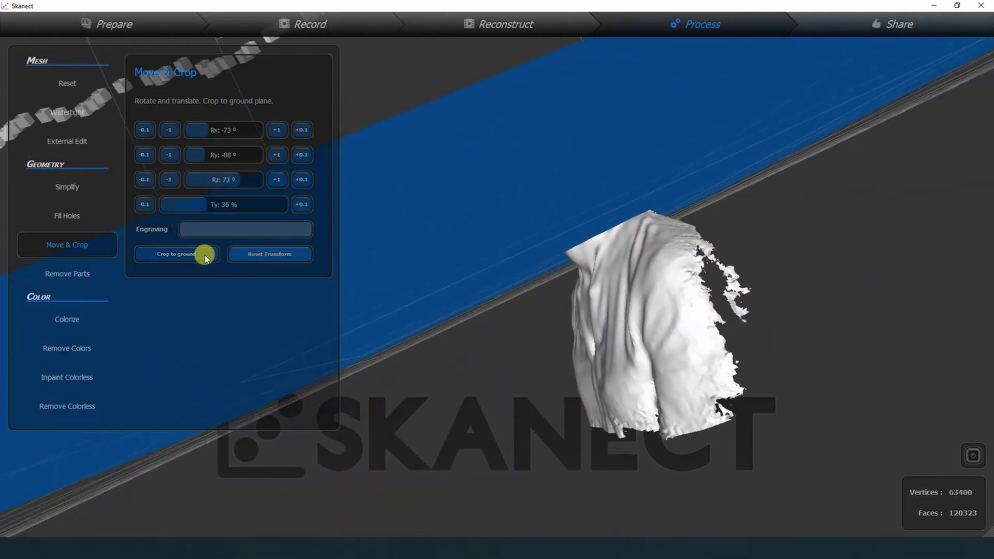
{"action": "left_click", "coordinate": [176, 255]}
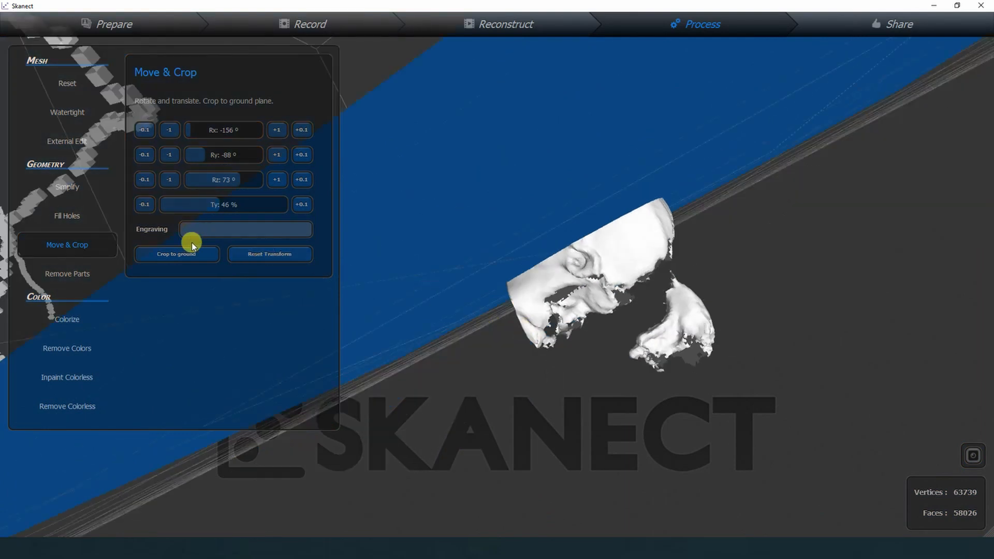
{"action": "left_click", "coordinate": [176, 254]}
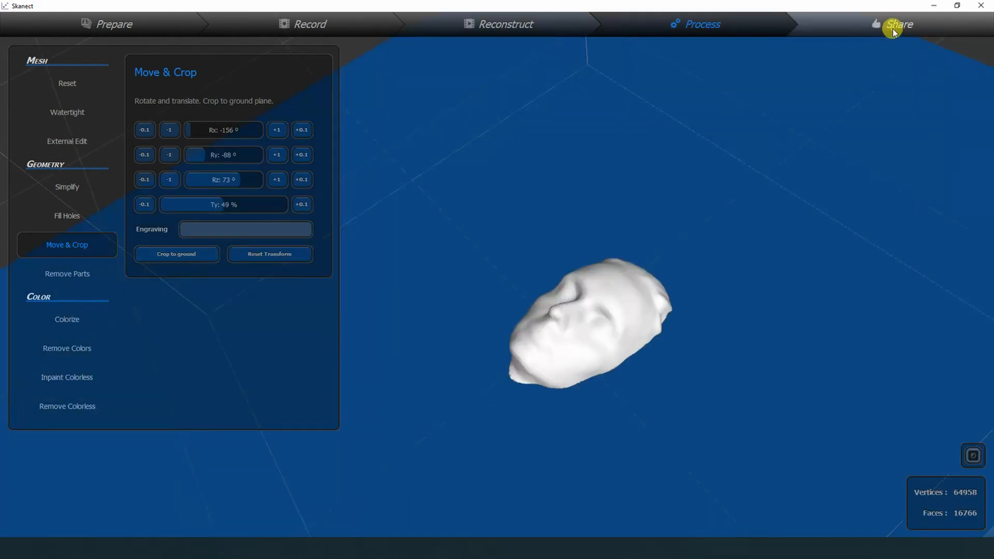
{"action": "left_click", "coordinate": [898, 24]}
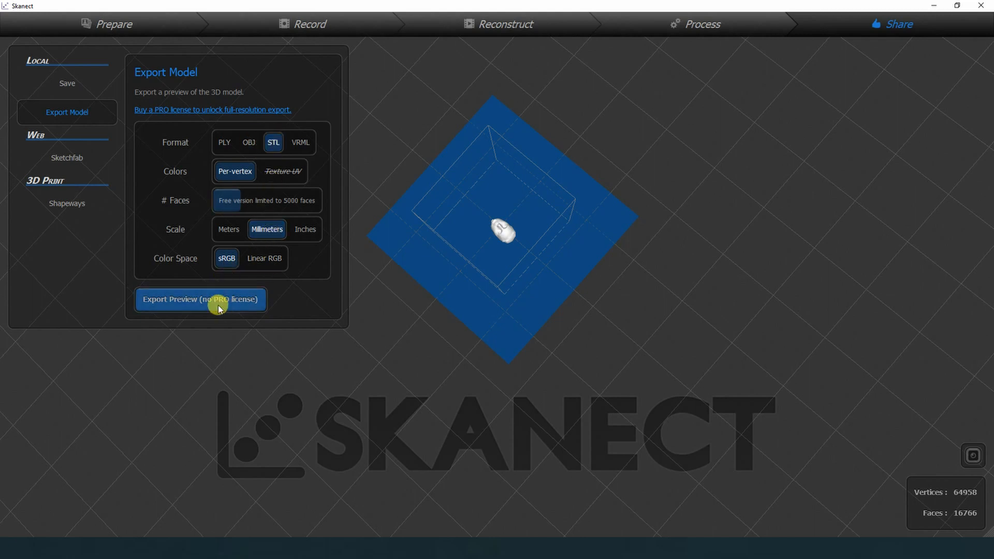
- Export the trimmed face, then Auto Repair All holes via Meshmixer's Inspector
{"action": "left_click", "coordinate": [199, 299]}
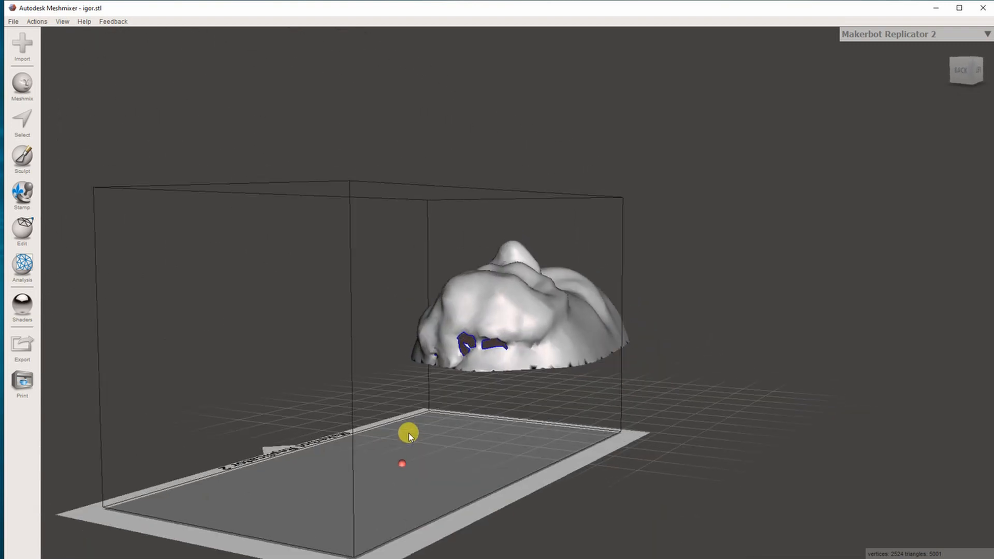
{"action": "left_click", "coordinate": [22, 263]}
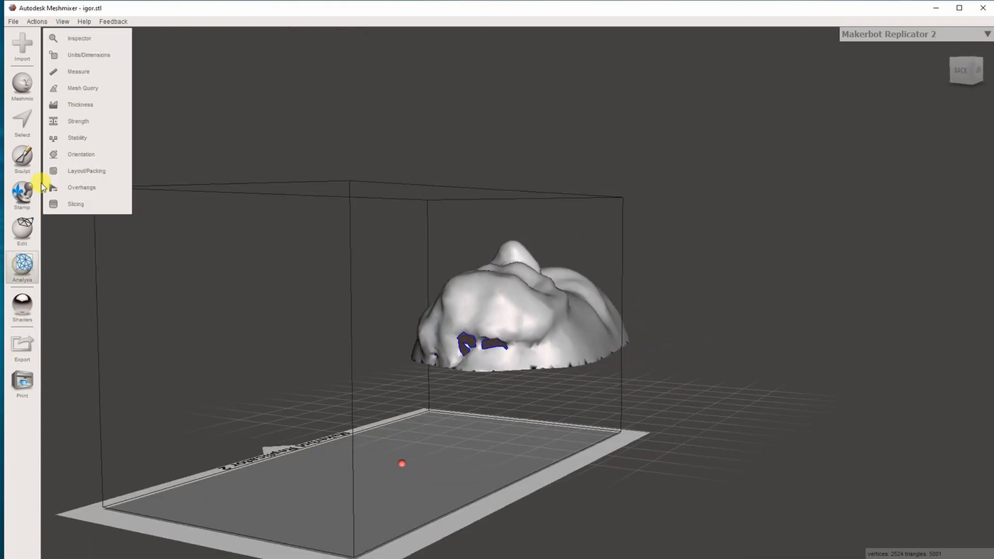
{"action": "left_click", "coordinate": [79, 39]}
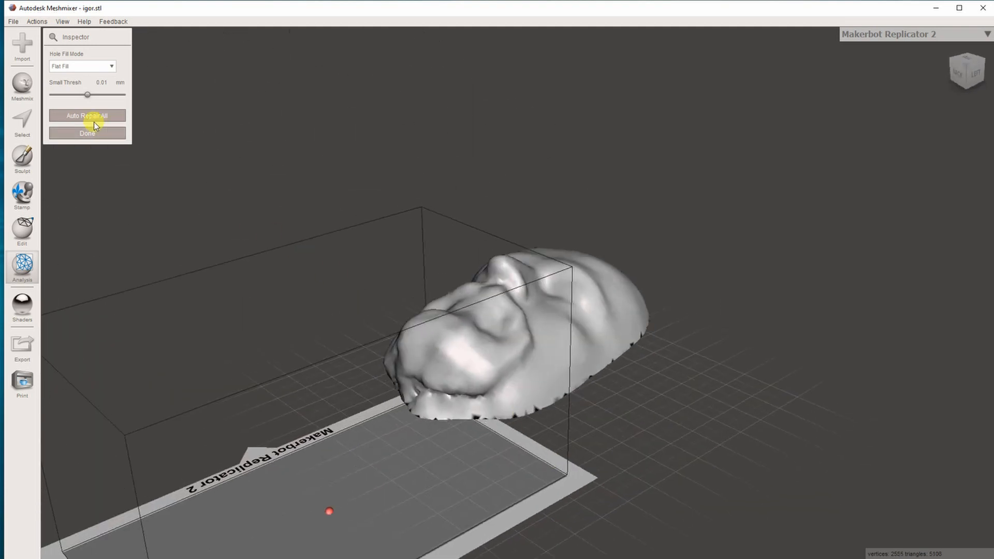
{"action": "left_click", "coordinate": [22, 266]}
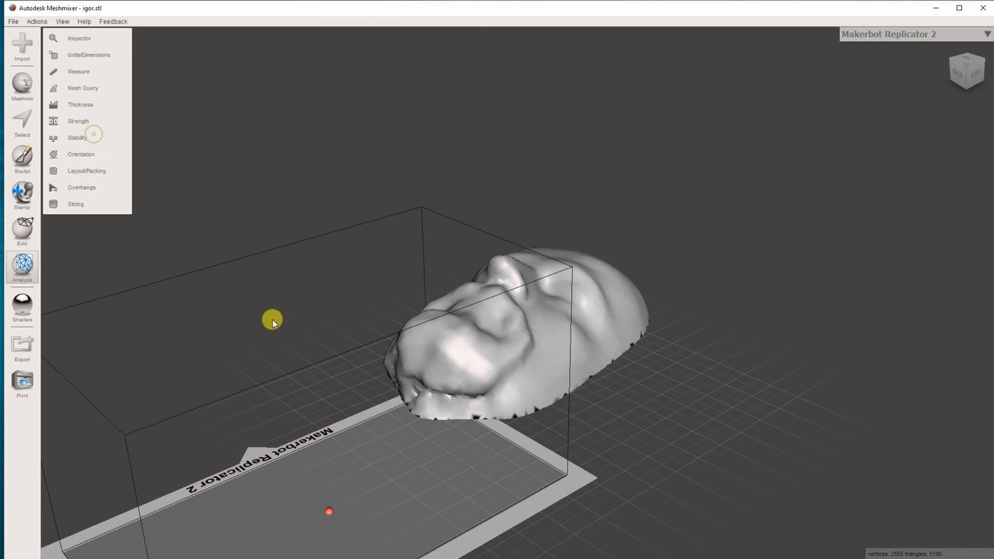
{"action": "left_click", "coordinate": [22, 160]}
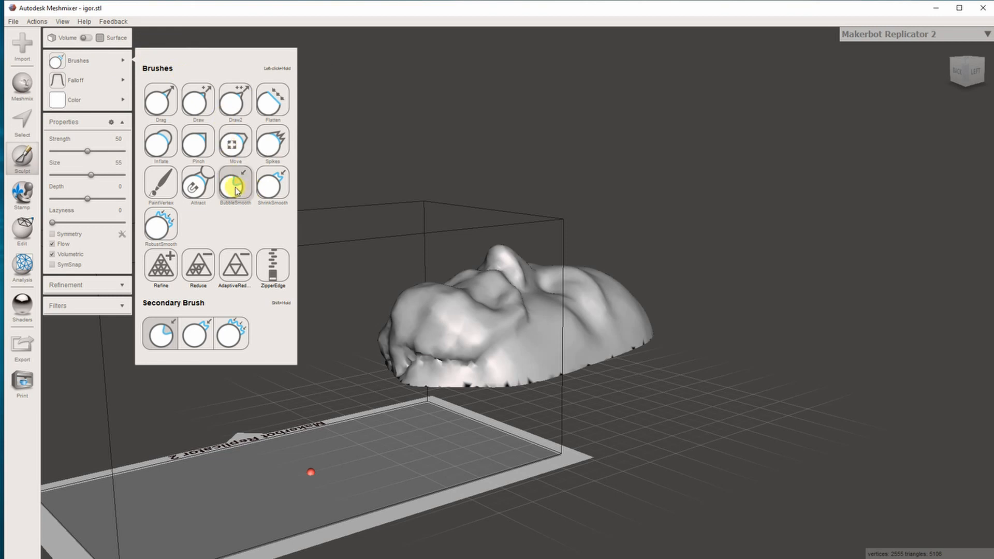
- Smooth rough areas of the face with the BubbleSmooth brush at strength 25
{"action": "left_click", "coordinate": [235, 186]}
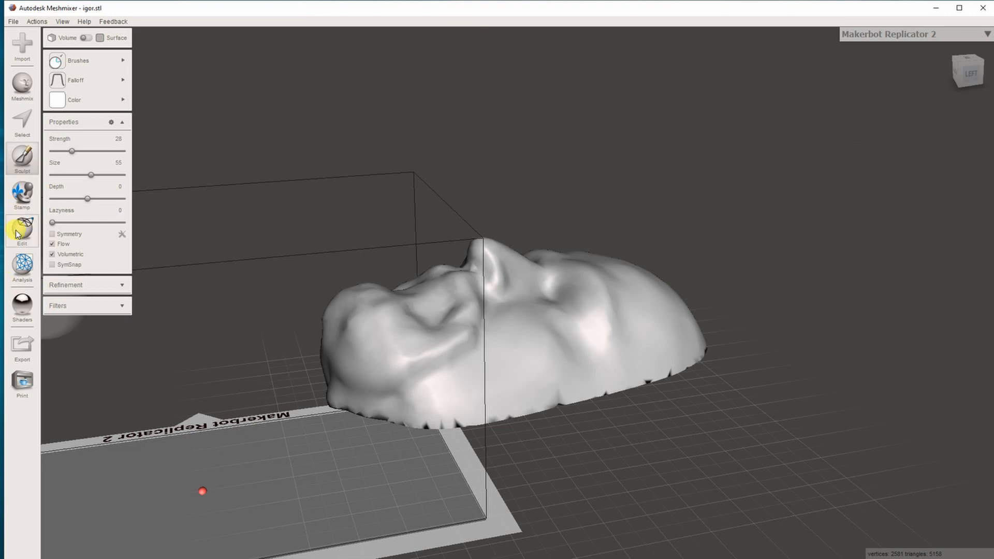
- Plane cut the igor face flat along its base with Fill Type set to No Fill
{"action": "left_click", "coordinate": [22, 228]}
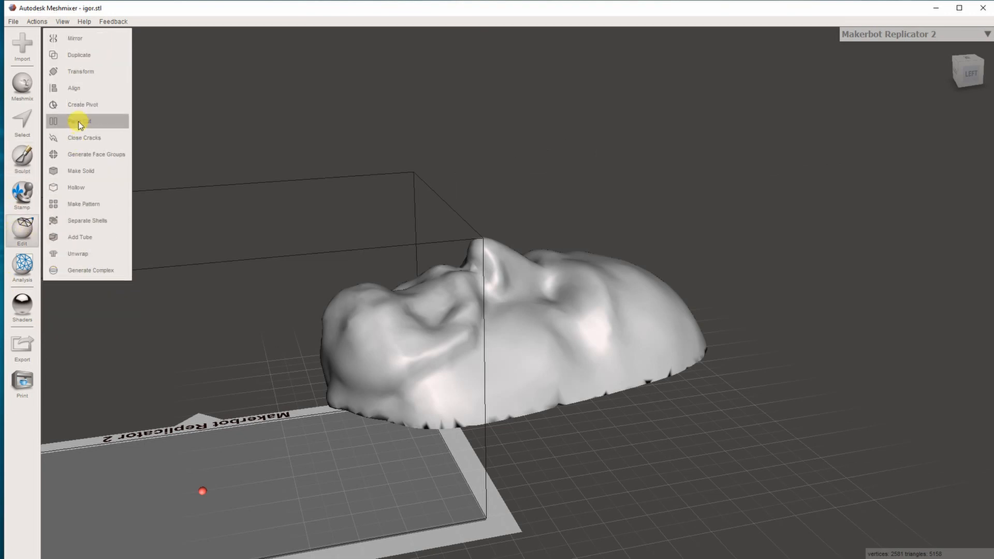
{"action": "left_click", "coordinate": [80, 121]}
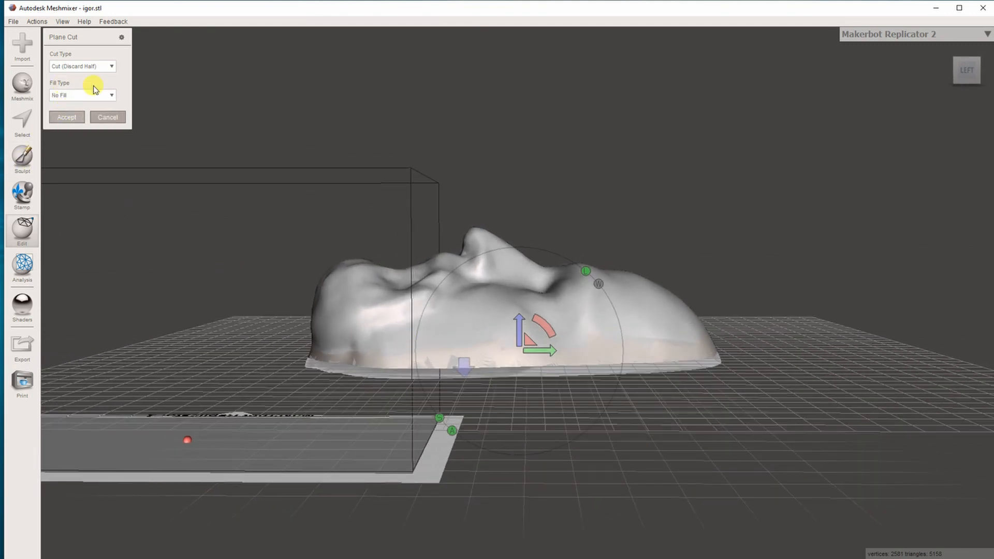
{"action": "left_click", "coordinate": [66, 117]}
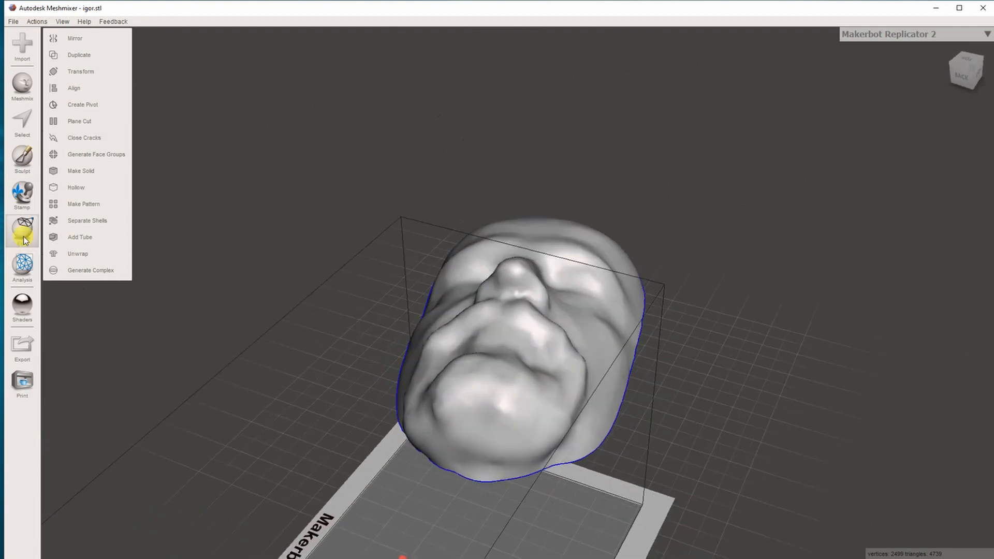
- Stand the trimmed face upright and bring up the Select tool
{"action": "left_click", "coordinate": [81, 72]}
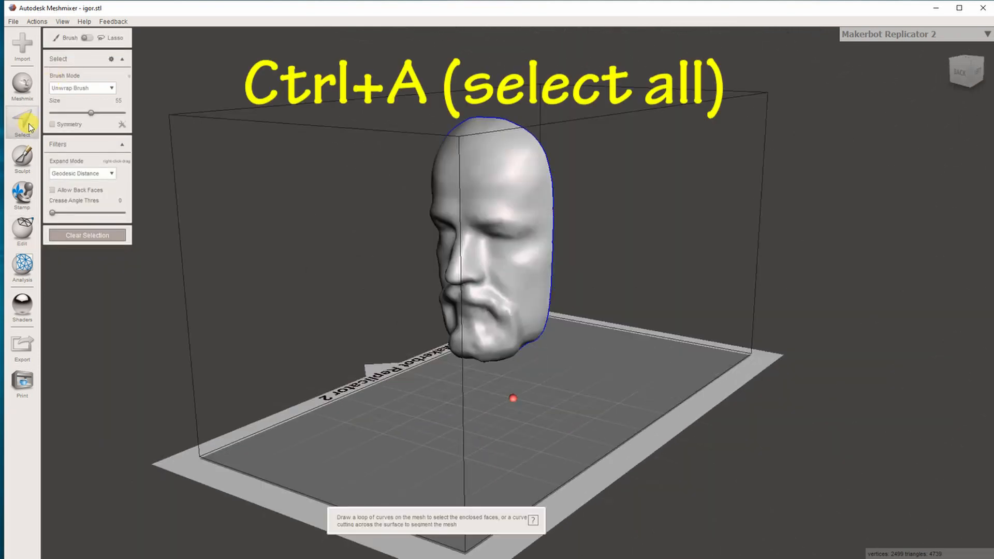
- Extrude the whole igor face 1.8 mm along its normals into a shell
{"action": "key", "text": "ctrl+a"}
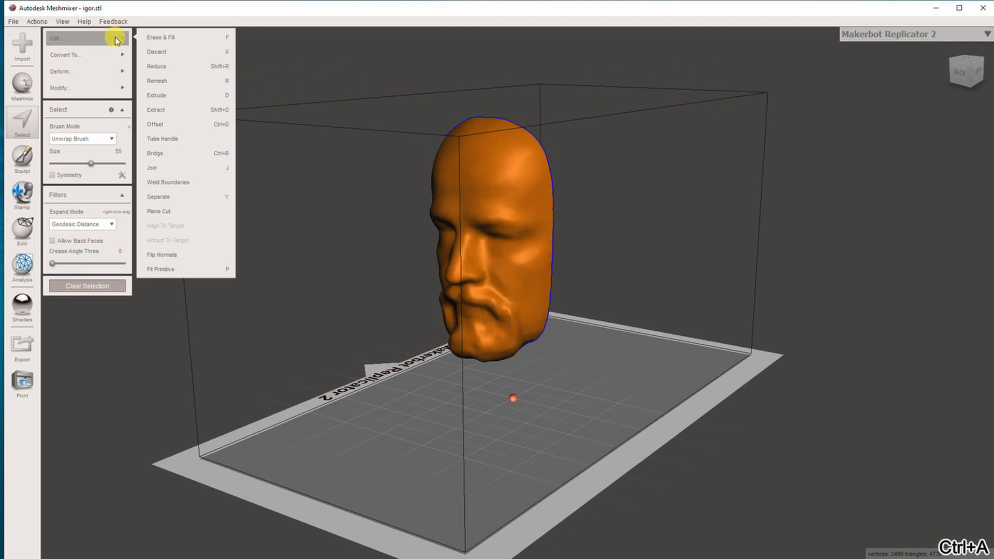
{"action": "left_click", "coordinate": [157, 96]}
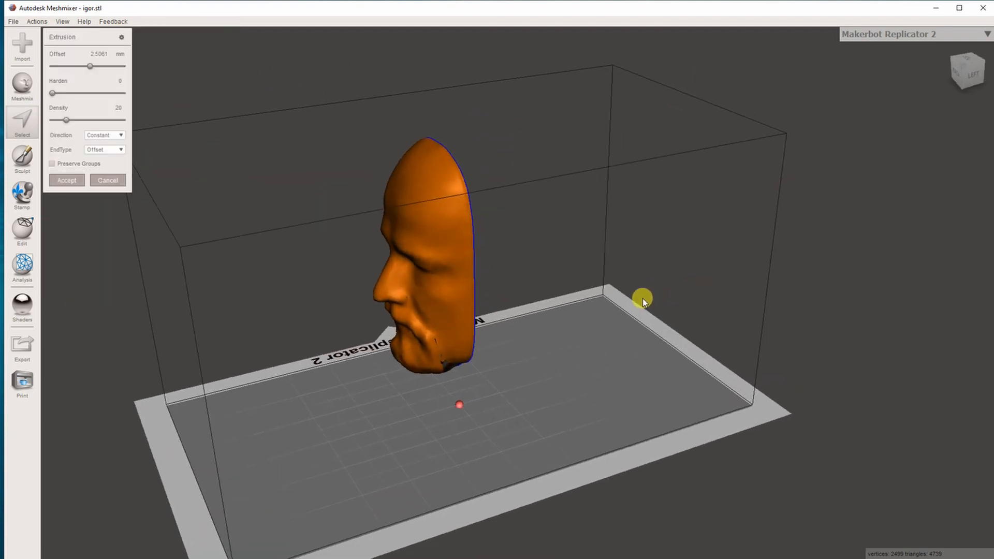
{"action": "left_click_drag", "start_coordinate": [90, 66], "coordinate": [92, 93]}
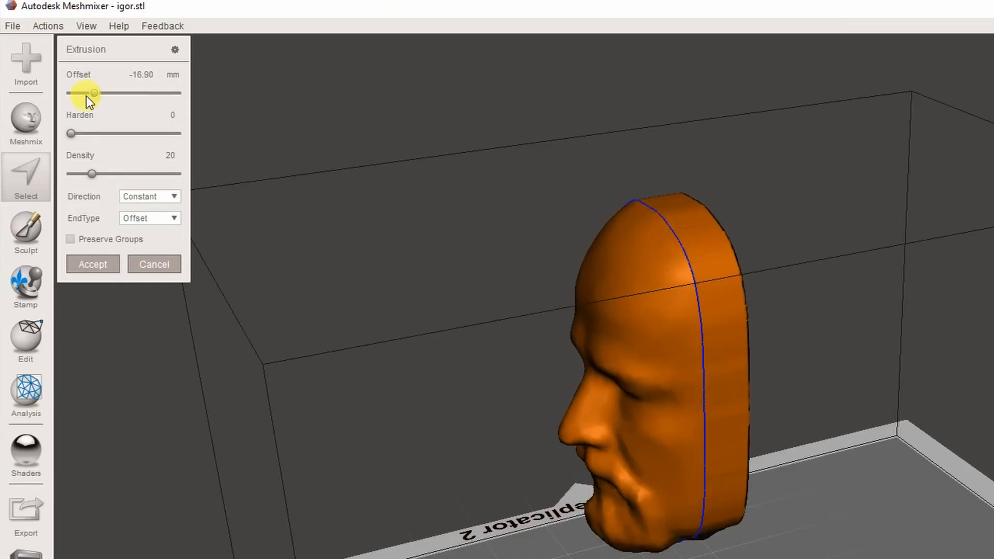
{"action": "left_click_drag", "start_coordinate": [93, 93], "coordinate": [130, 93]}
{"action": "type", "text": "1.8"}
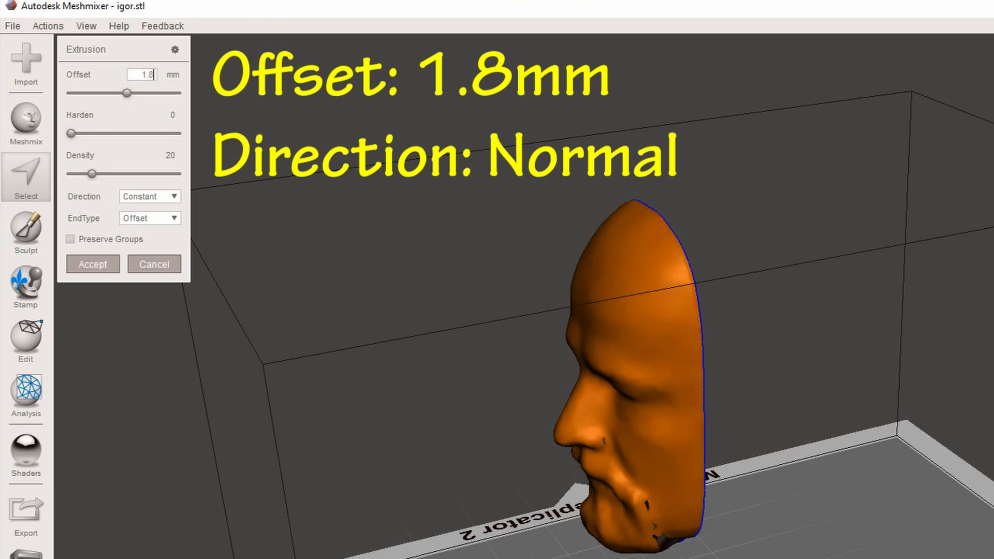
{"action": "mouse_move", "coordinate": [149, 196]}
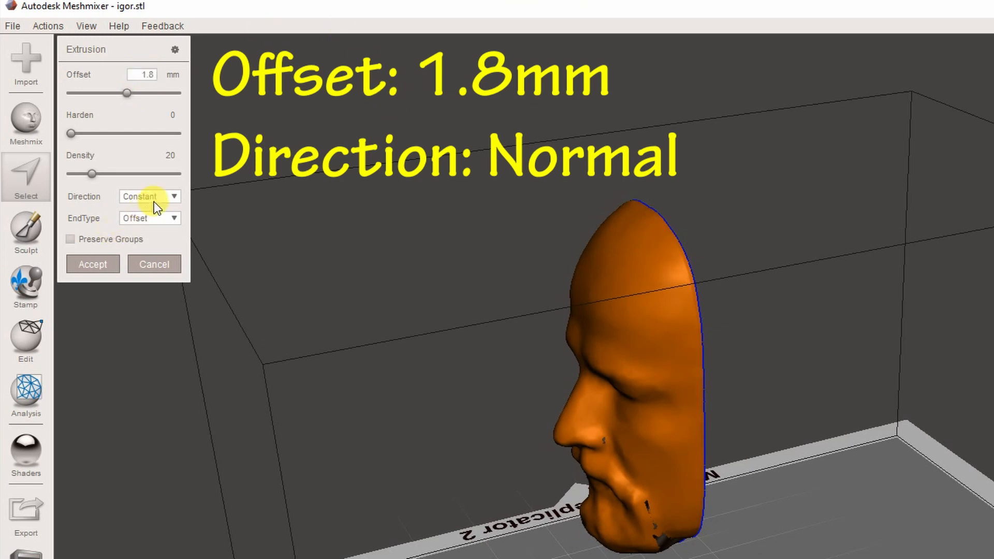
{"action": "left_click", "coordinate": [149, 196]}
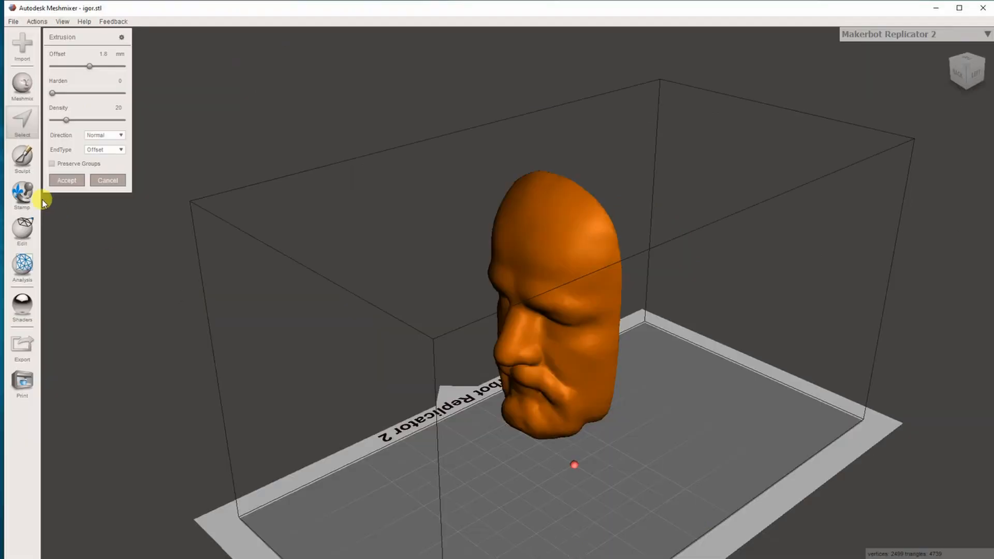
{"action": "left_click", "coordinate": [66, 180]}
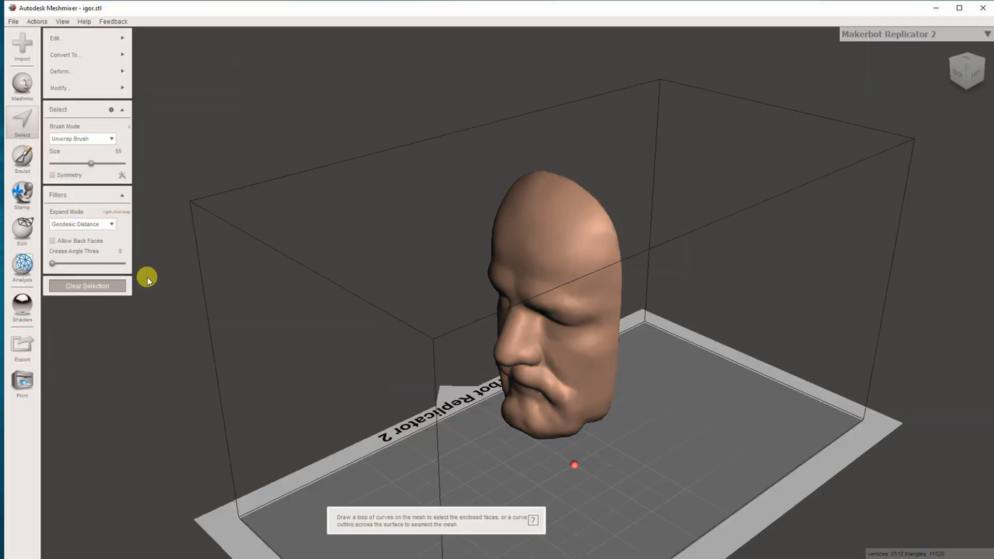
- Export the finished igor mask mesh from the File menu
{"action": "left_click", "coordinate": [11, 21]}
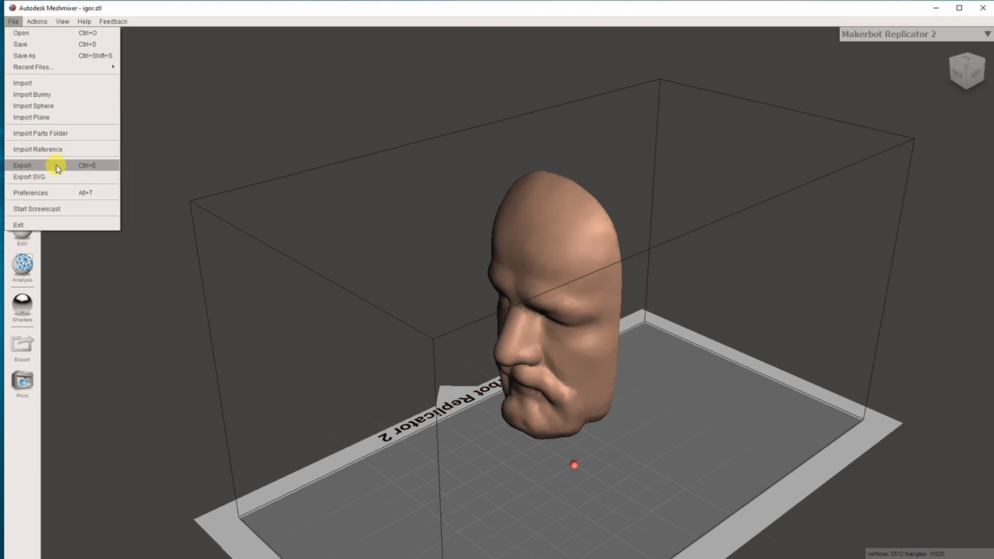
{"action": "left_click", "coordinate": [22, 165]}
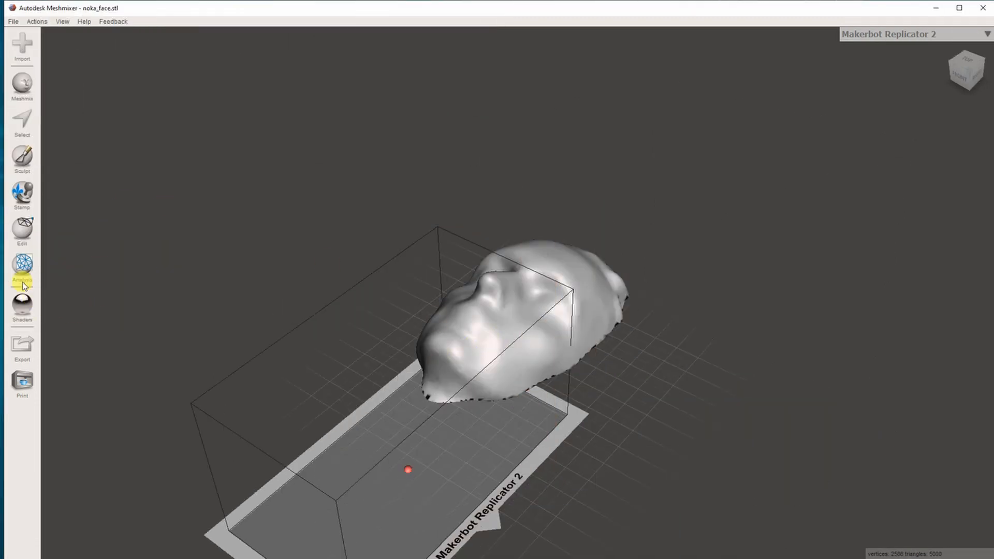
- Inspect the noka_face scan for defects, then start a plane cut through its base
{"action": "left_click", "coordinate": [21, 266]}
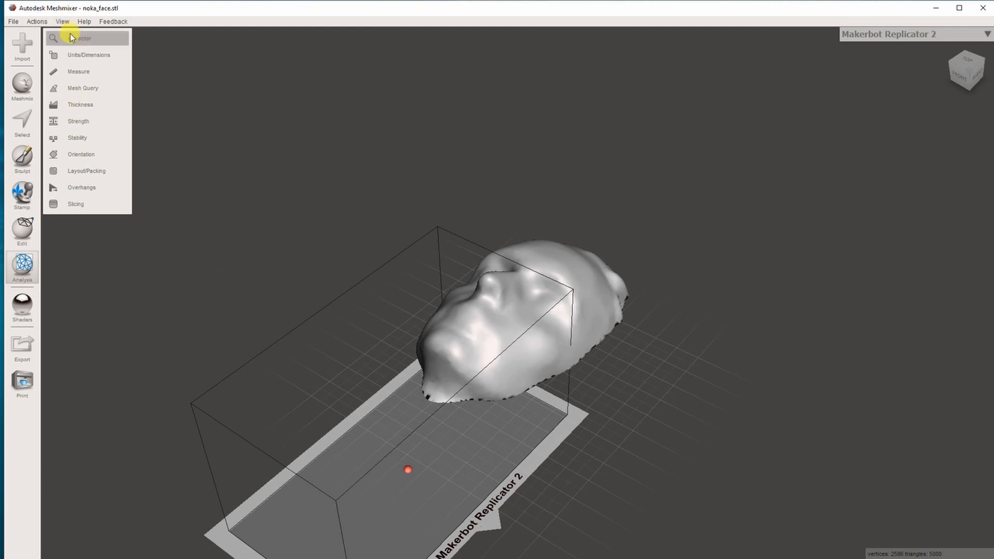
{"action": "left_click", "coordinate": [79, 38]}
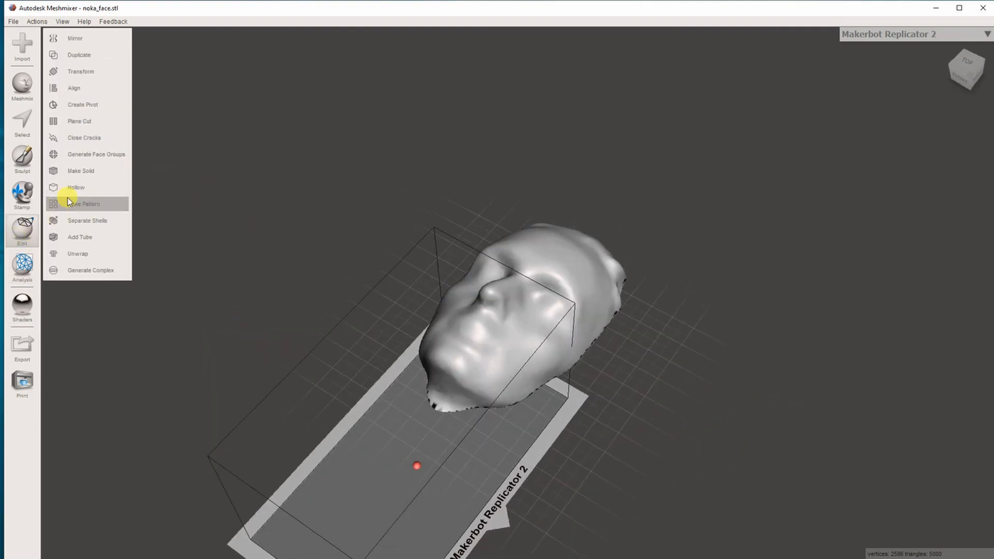
{"action": "left_click", "coordinate": [79, 121]}
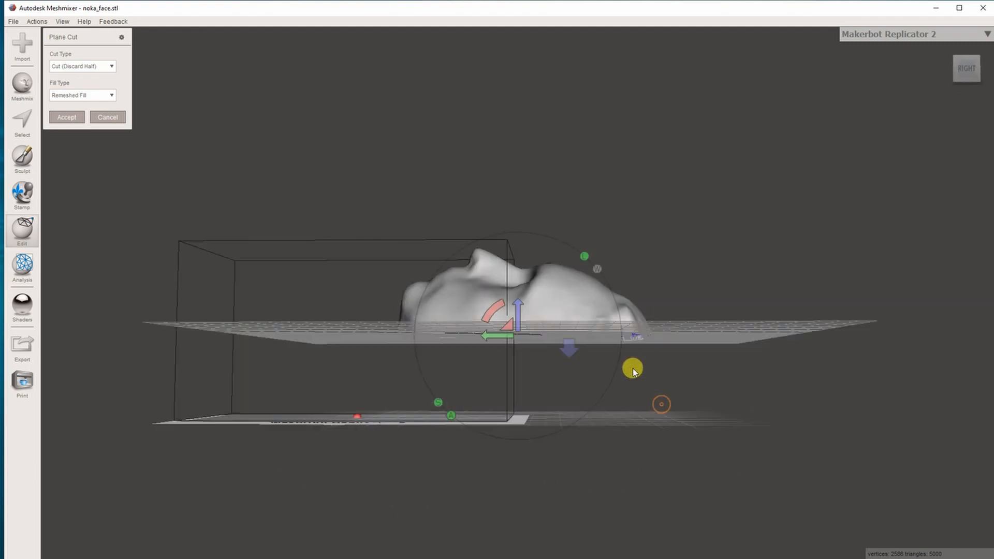
- Plane-cut the noka_face scan flat at its base and move on to the Analysis tools
{"action": "left_click", "coordinate": [80, 96]}
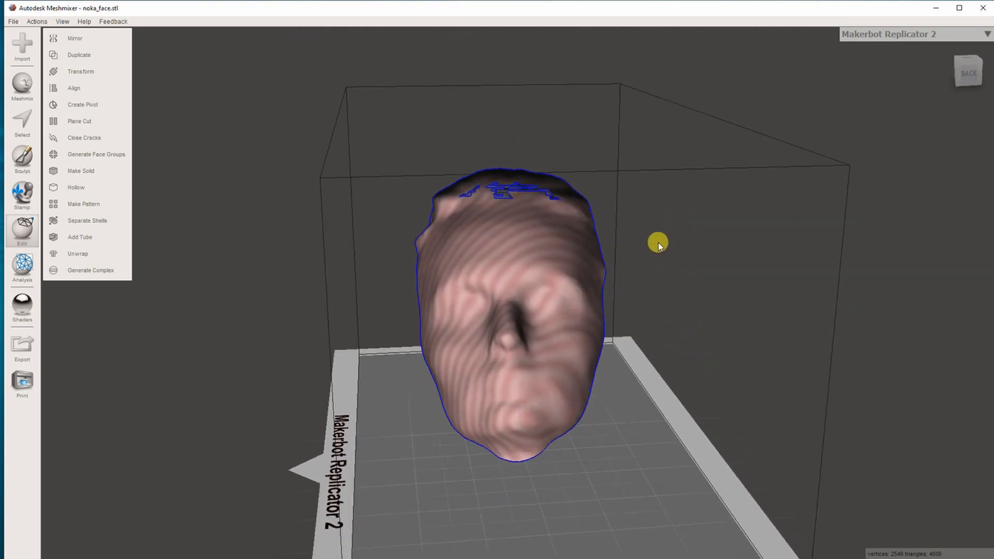
{"action": "mouse_move", "coordinate": [248, 140]}
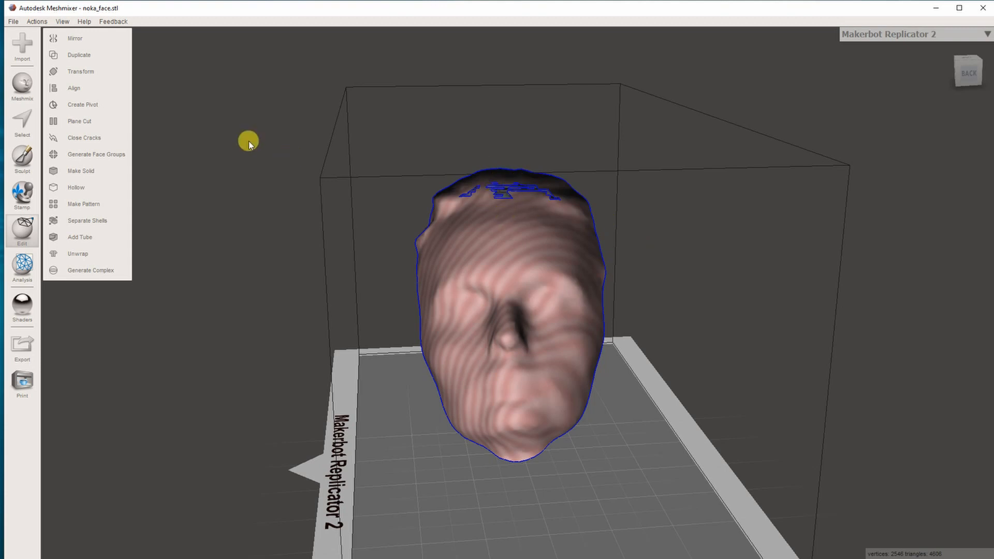
{"action": "left_click", "coordinate": [22, 266]}
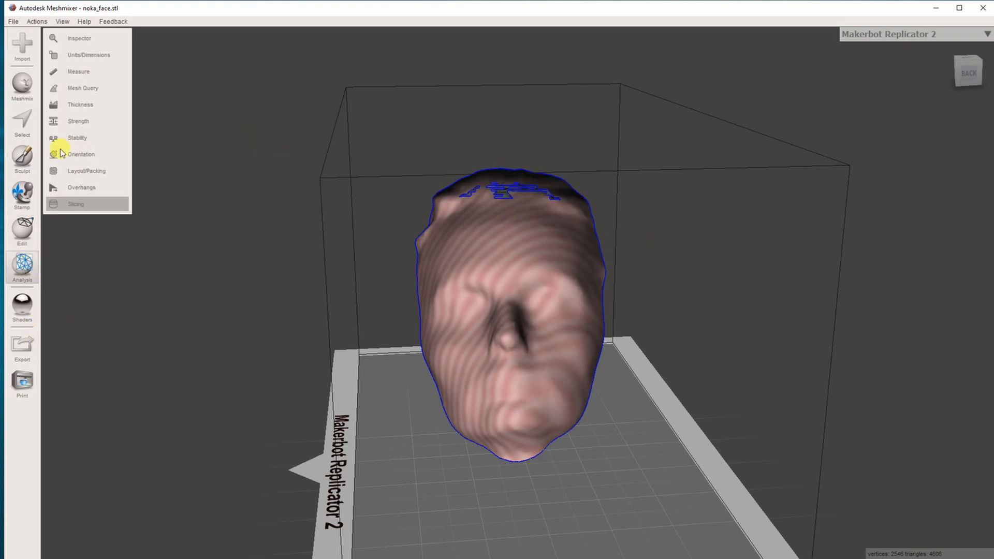
- Run Inspector with an adjusted small-hole threshold and auto-repair all defects on the face mesh
{"action": "left_click", "coordinate": [79, 38]}
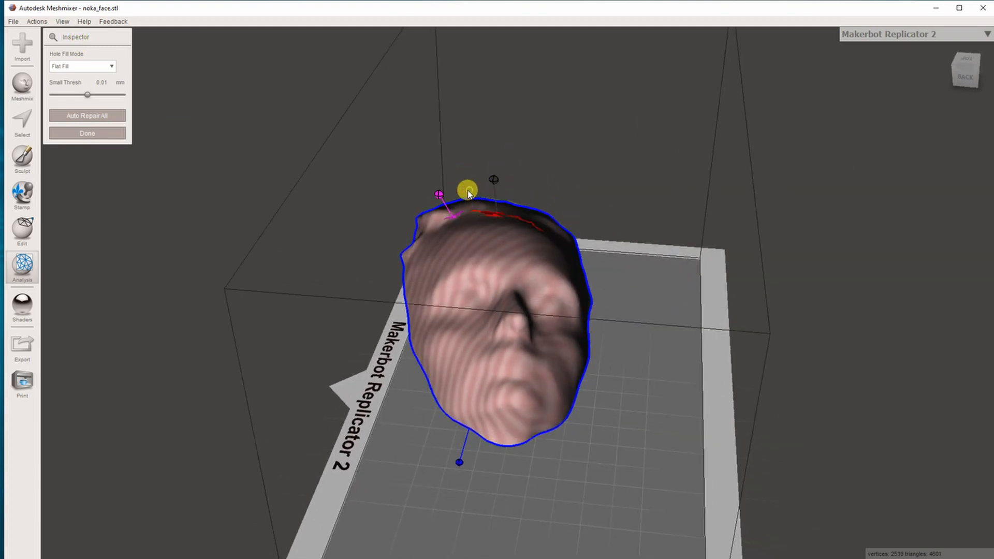
{"action": "left_click_drag", "start_coordinate": [87, 94], "coordinate": [75, 94]}
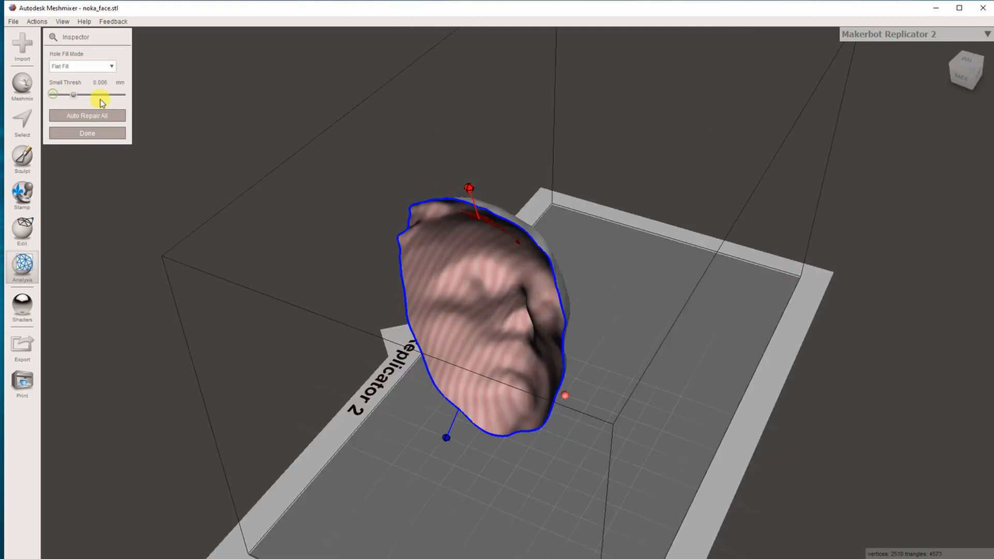
{"action": "left_click_drag", "start_coordinate": [75, 94], "coordinate": [123, 94]}
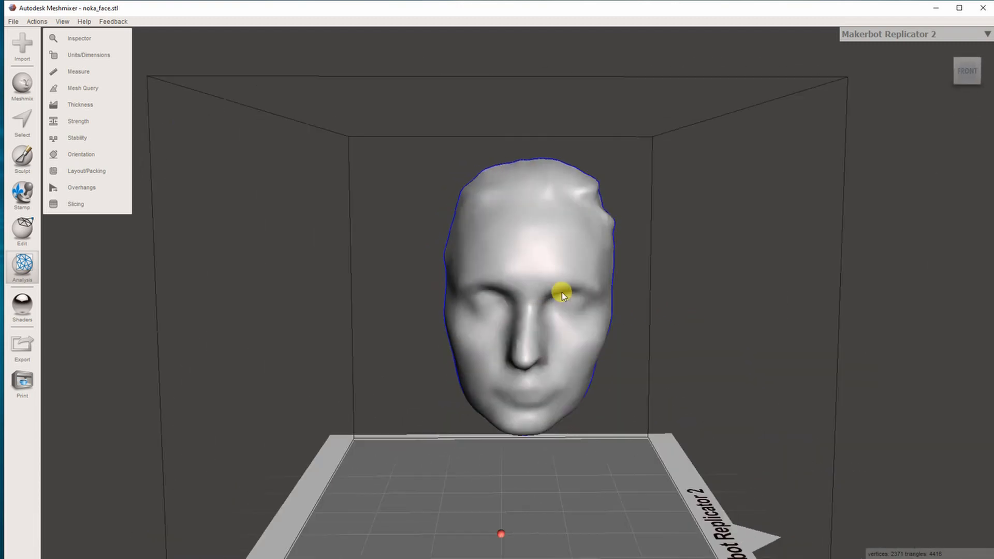
{"action": "left_click", "coordinate": [22, 123]}
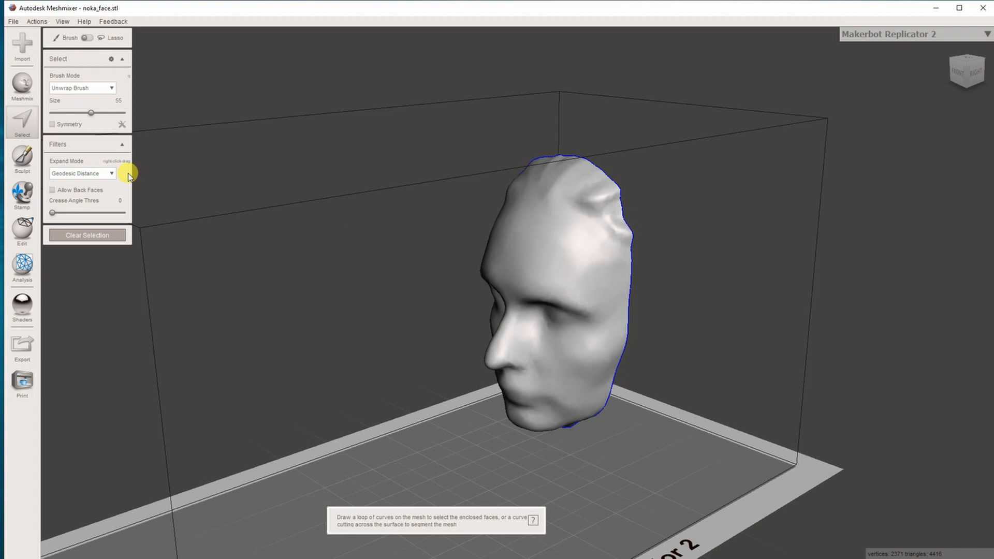
- Extrude the selected face surface into a shell about 2 mm thick and export the mesh
{"action": "right_click", "coordinate": [558, 285]}
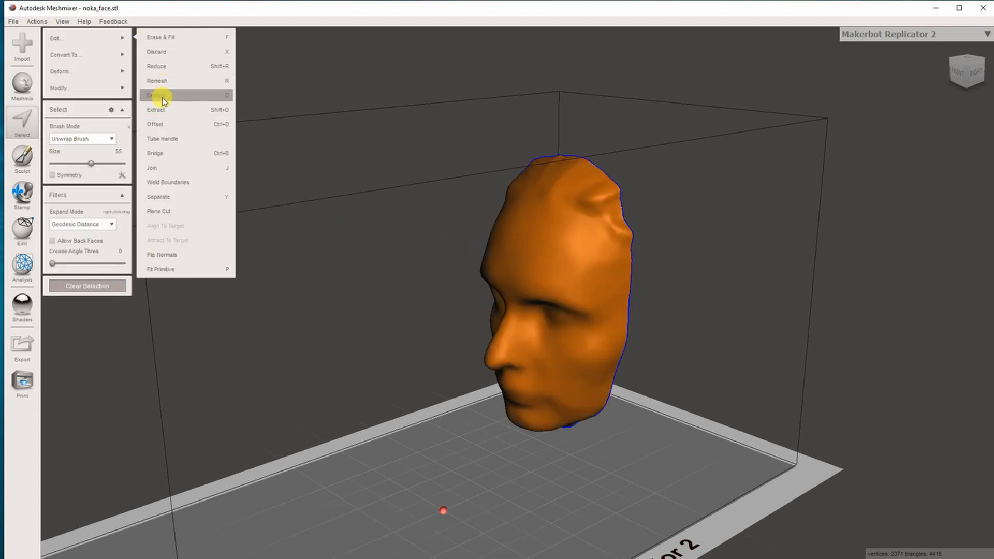
{"action": "left_click", "coordinate": [153, 95]}
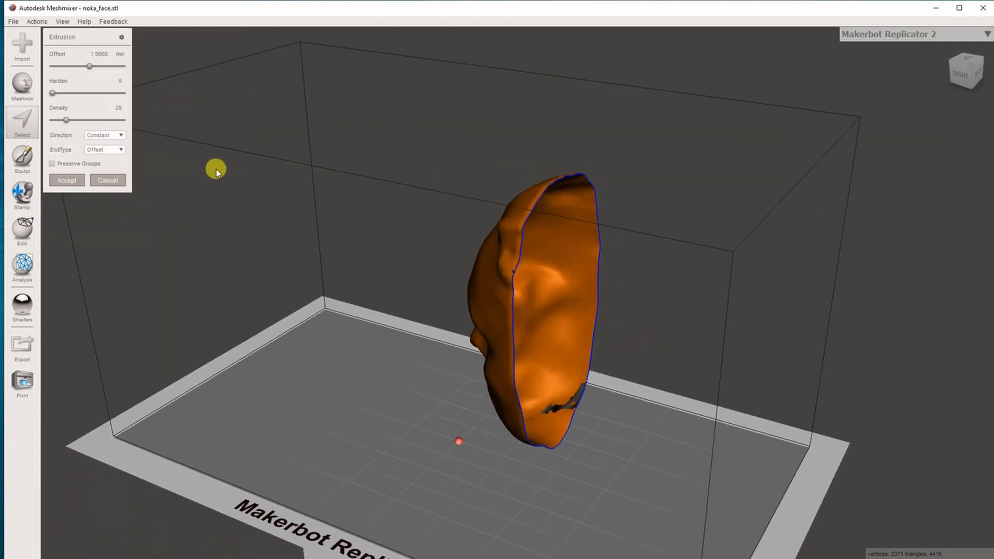
{"action": "left_click_drag", "start_coordinate": [90, 67], "coordinate": [87, 67]}
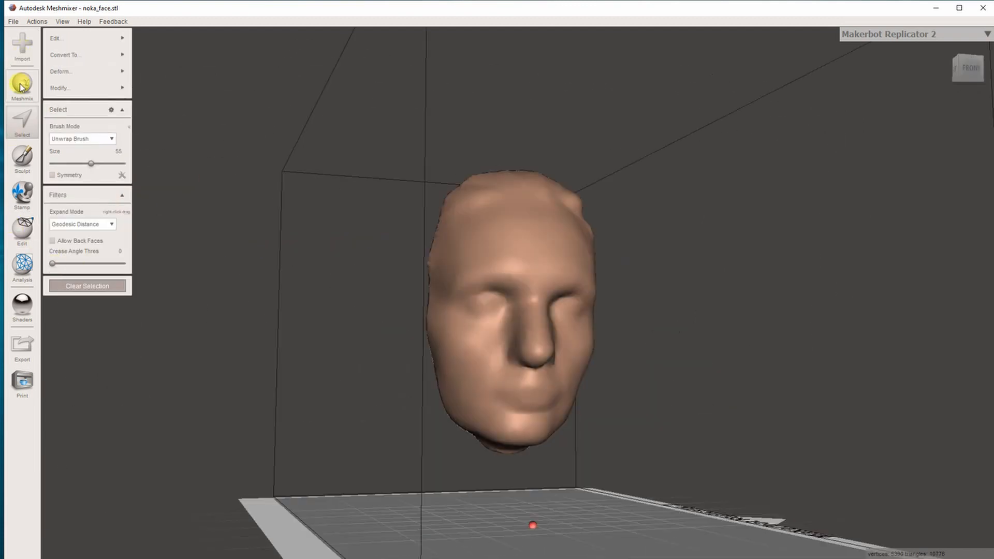
{"action": "left_click", "coordinate": [12, 21]}
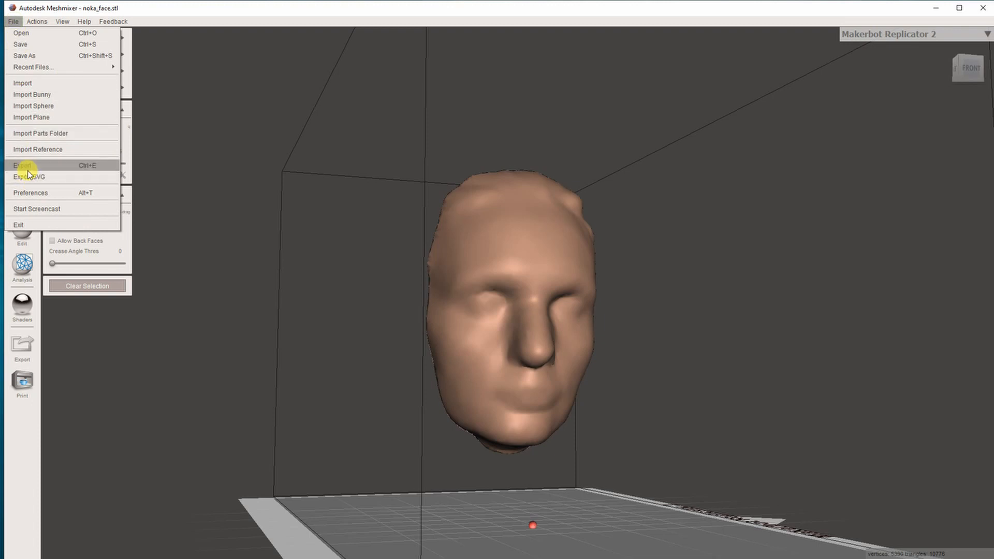
{"action": "left_click", "coordinate": [22, 164]}
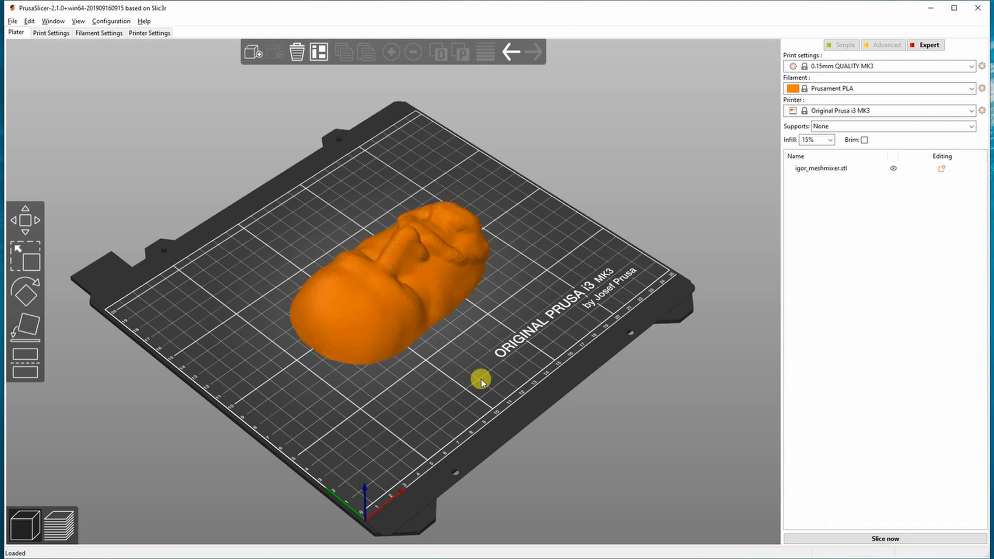
- Set supports to Everywhere, review support material and layer settings, and return to the plater
{"action": "left_click", "coordinate": [970, 126]}
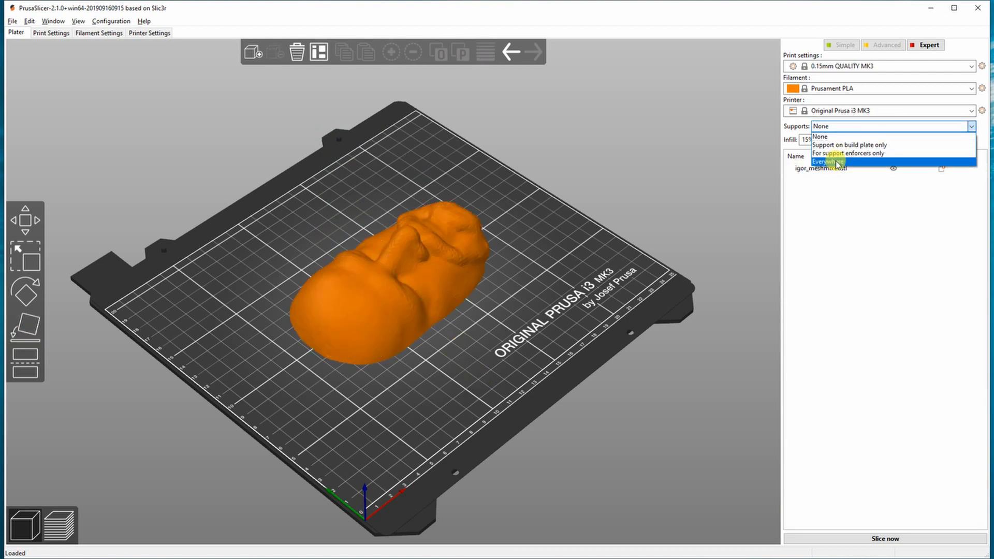
{"action": "left_click", "coordinate": [827, 162]}
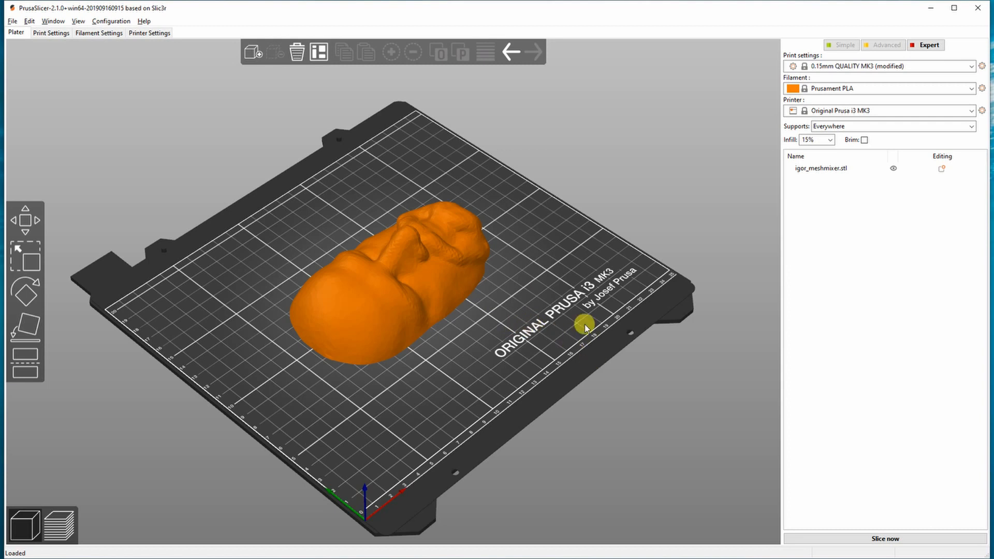
{"action": "left_click", "coordinate": [50, 32]}
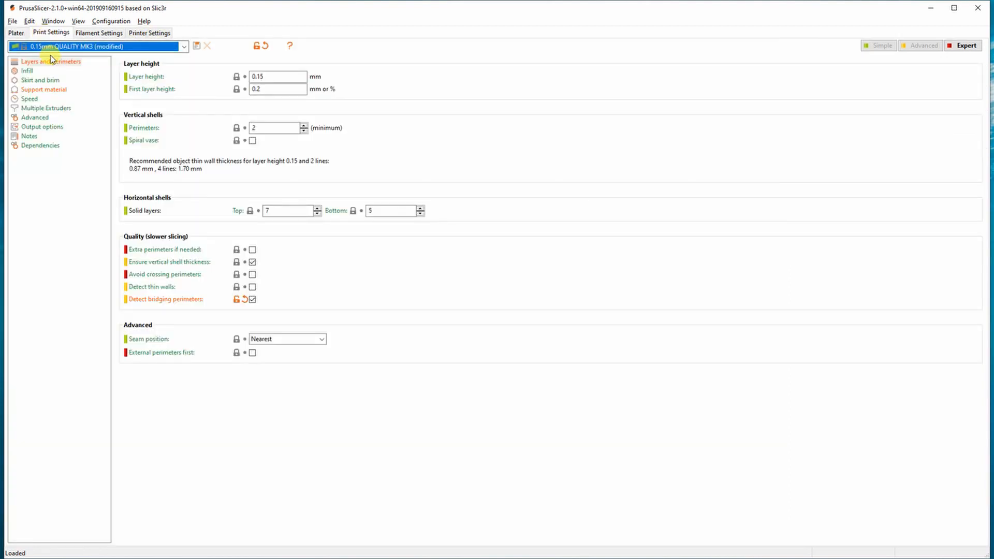
{"action": "left_click", "coordinate": [44, 89]}
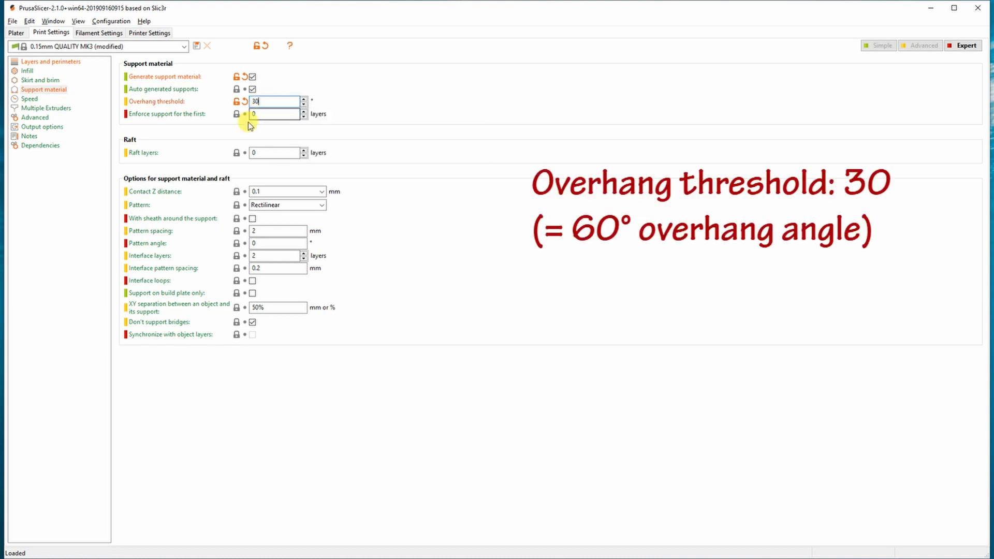
{"action": "left_click", "coordinate": [52, 61]}
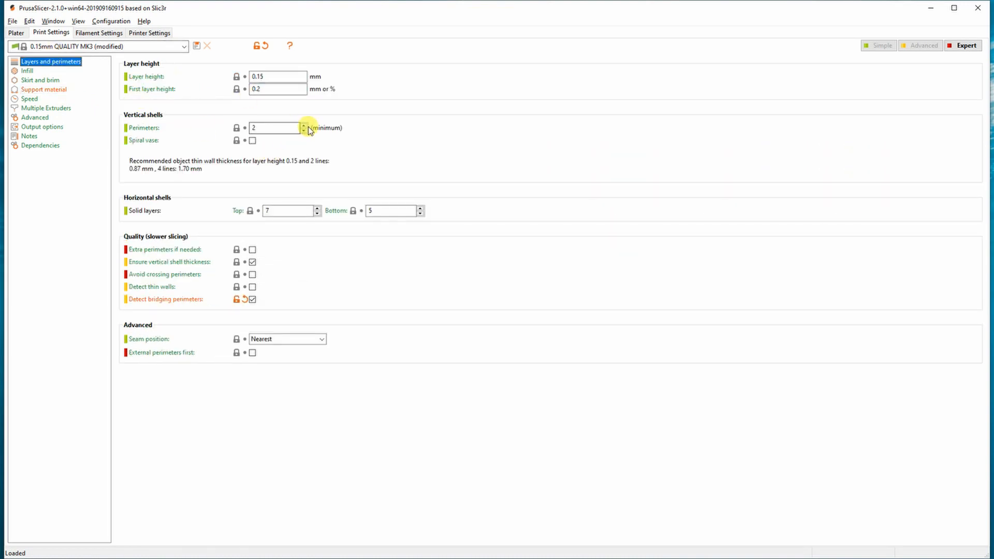
{"action": "left_click", "coordinate": [15, 32]}
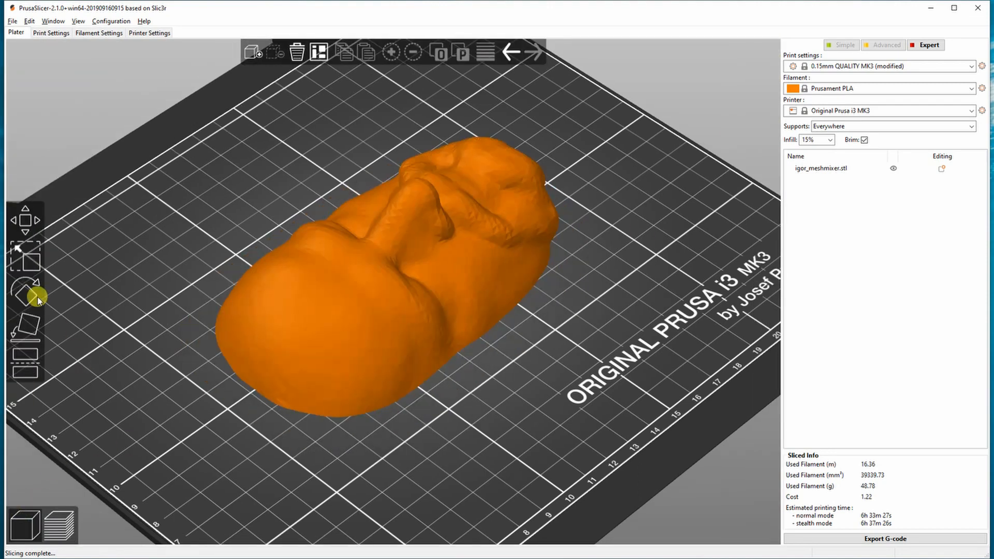
- Load the second mask STL upright on the bed and slice it with supports and brim
{"action": "left_click", "coordinate": [25, 290]}
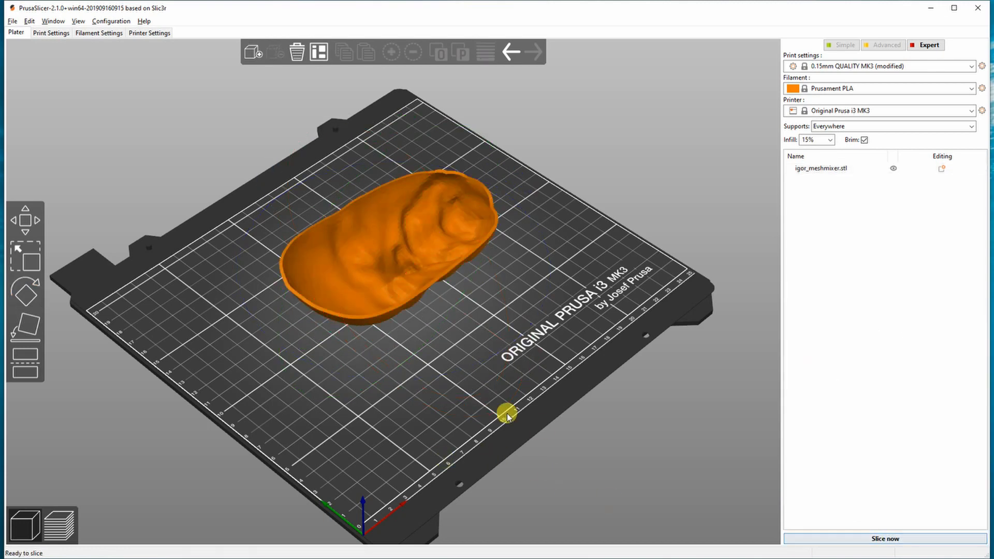
{"action": "left_click", "coordinate": [884, 538]}
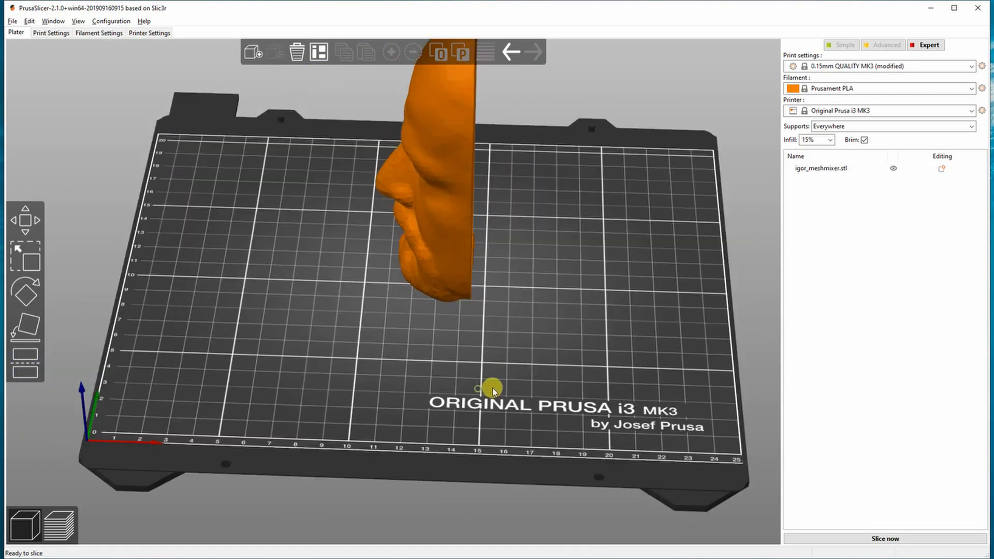
{"action": "left_click", "coordinate": [883, 539]}
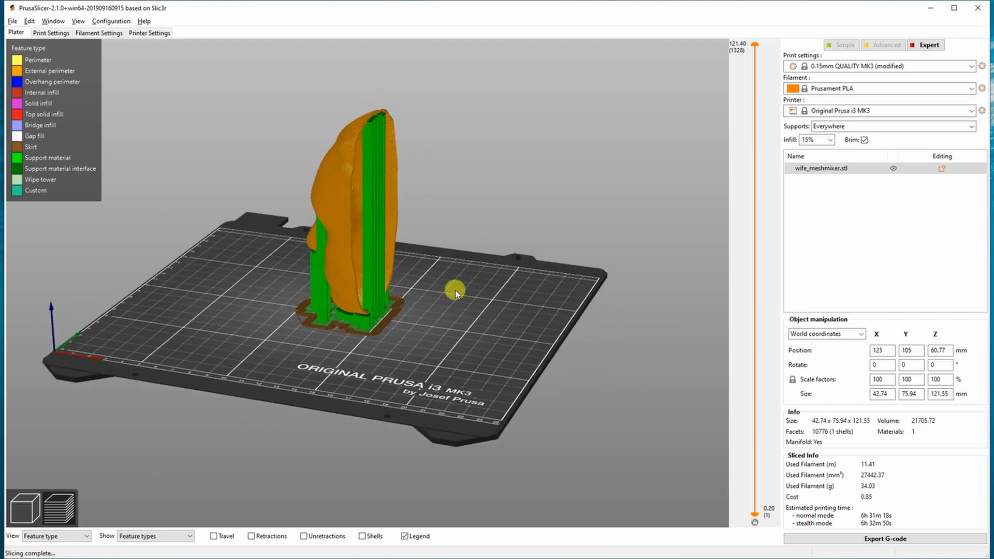
- Tilt the second mask slightly and re-slice it, cutting the estimate to about 5h 57m
{"action": "left_click", "coordinate": [24, 507]}
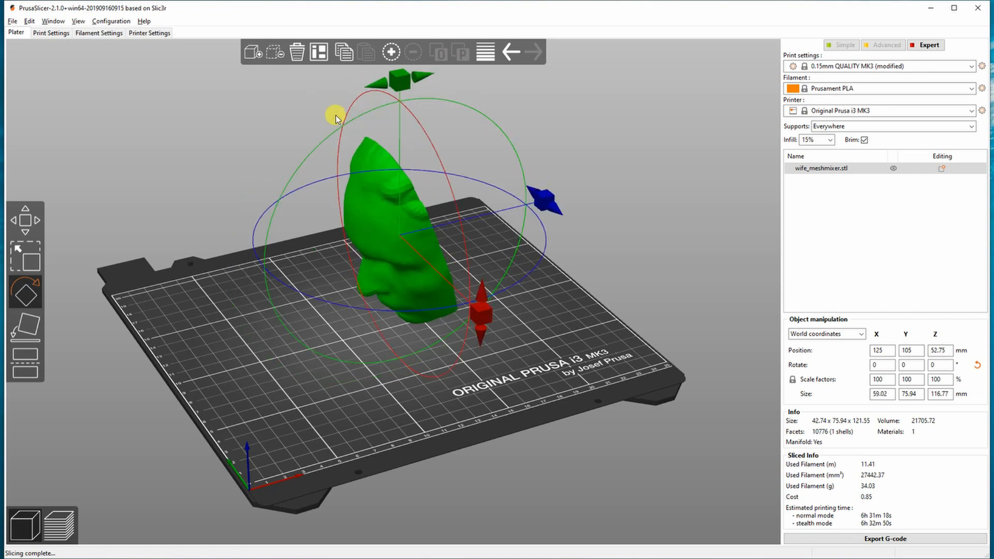
{"action": "left_click", "coordinate": [59, 523]}
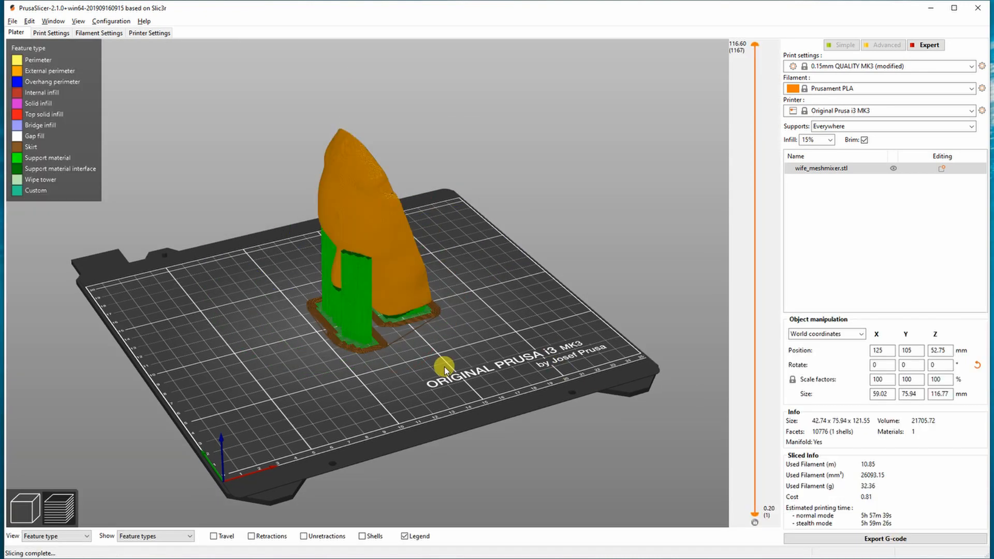